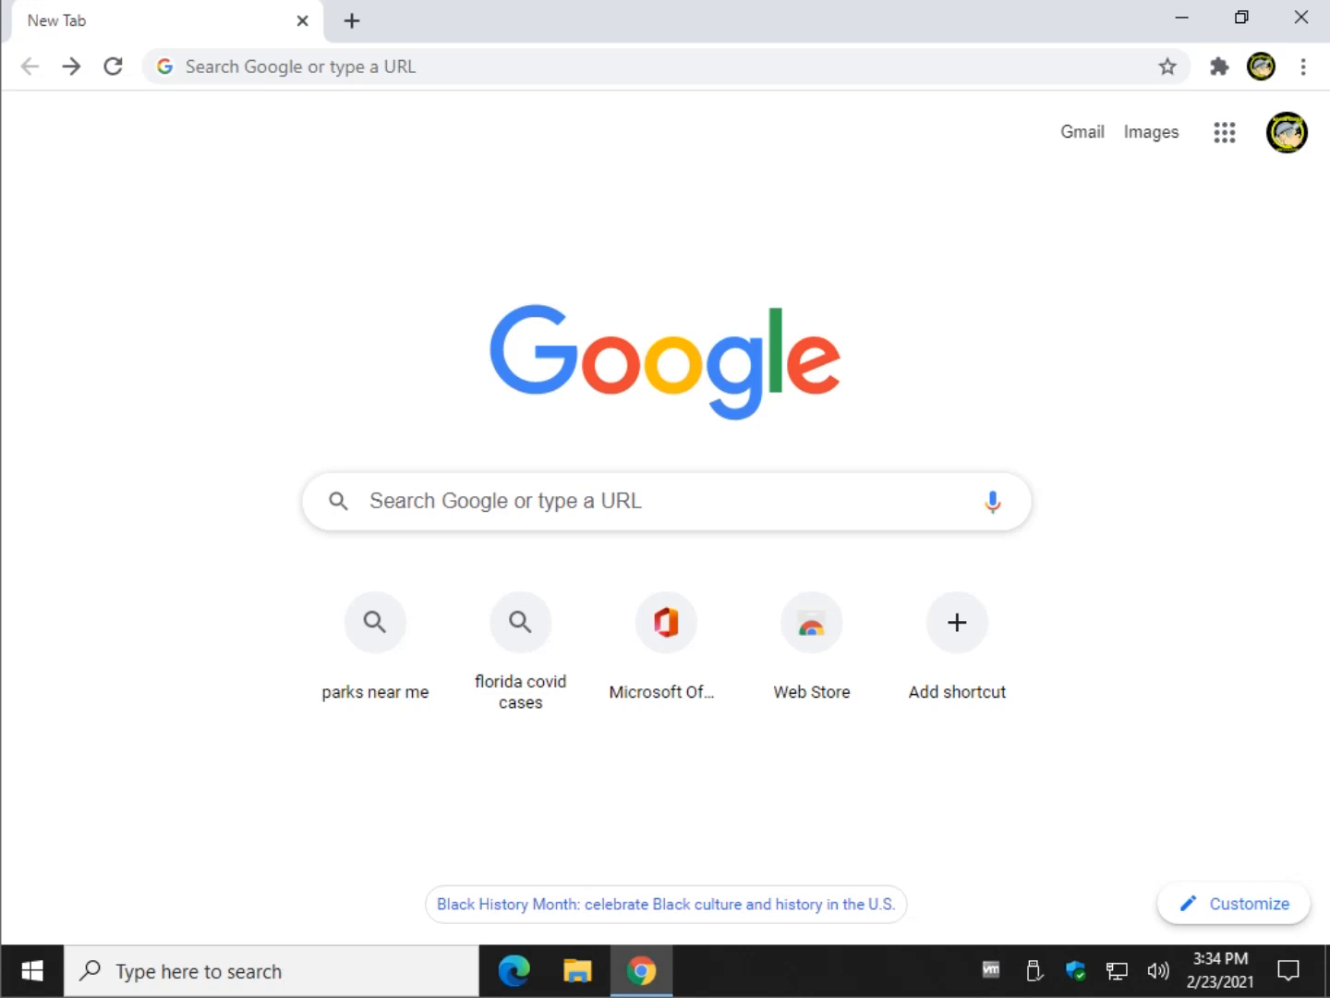
{"action": "mouse_move", "coordinate": [206, 336]}
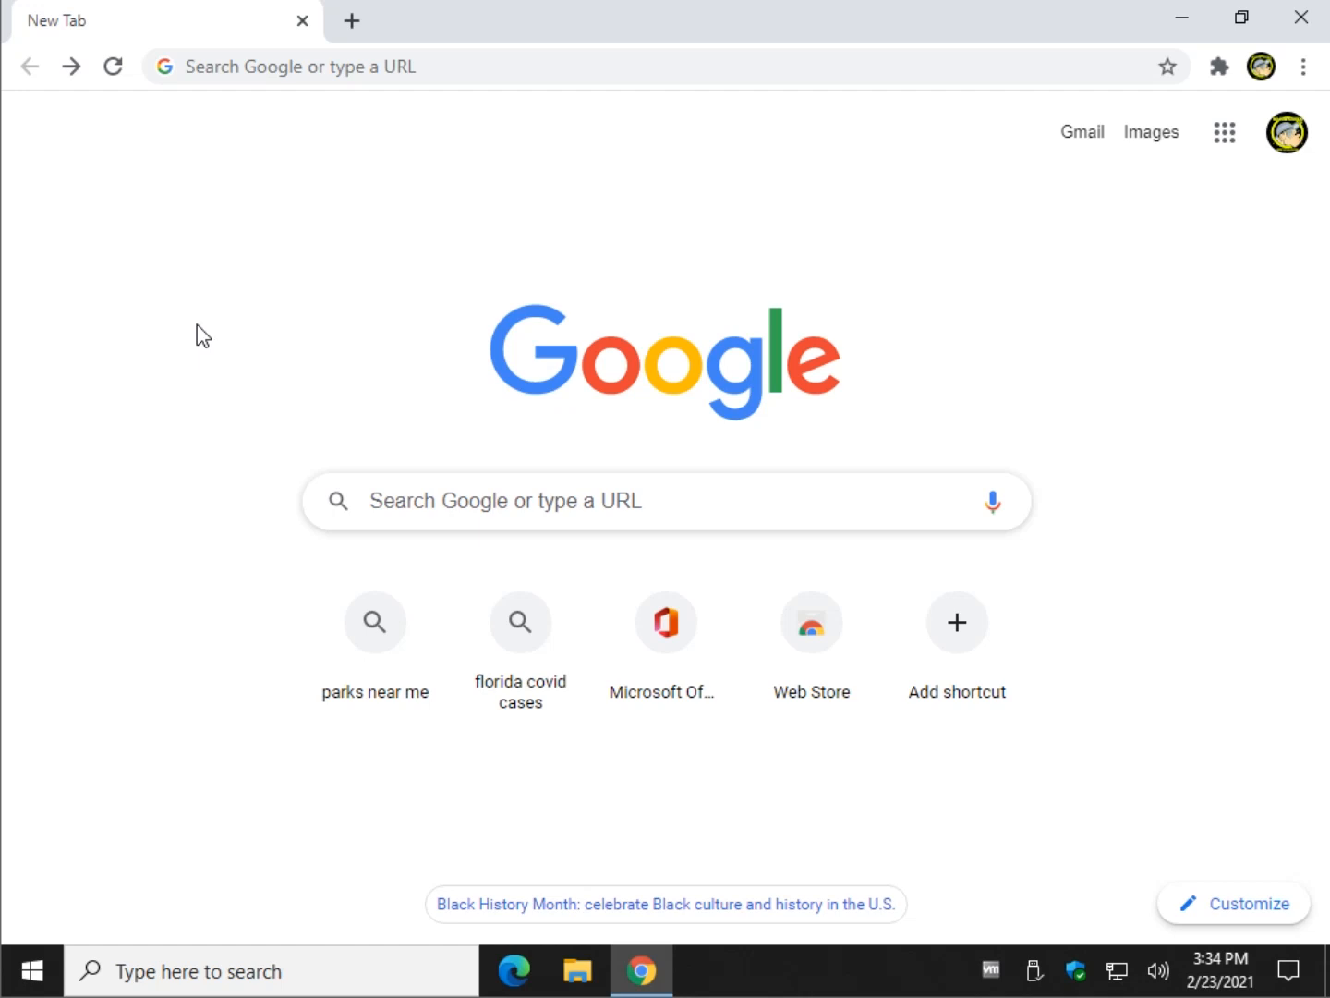
{"action": "mouse_move", "coordinate": [177, 344]}
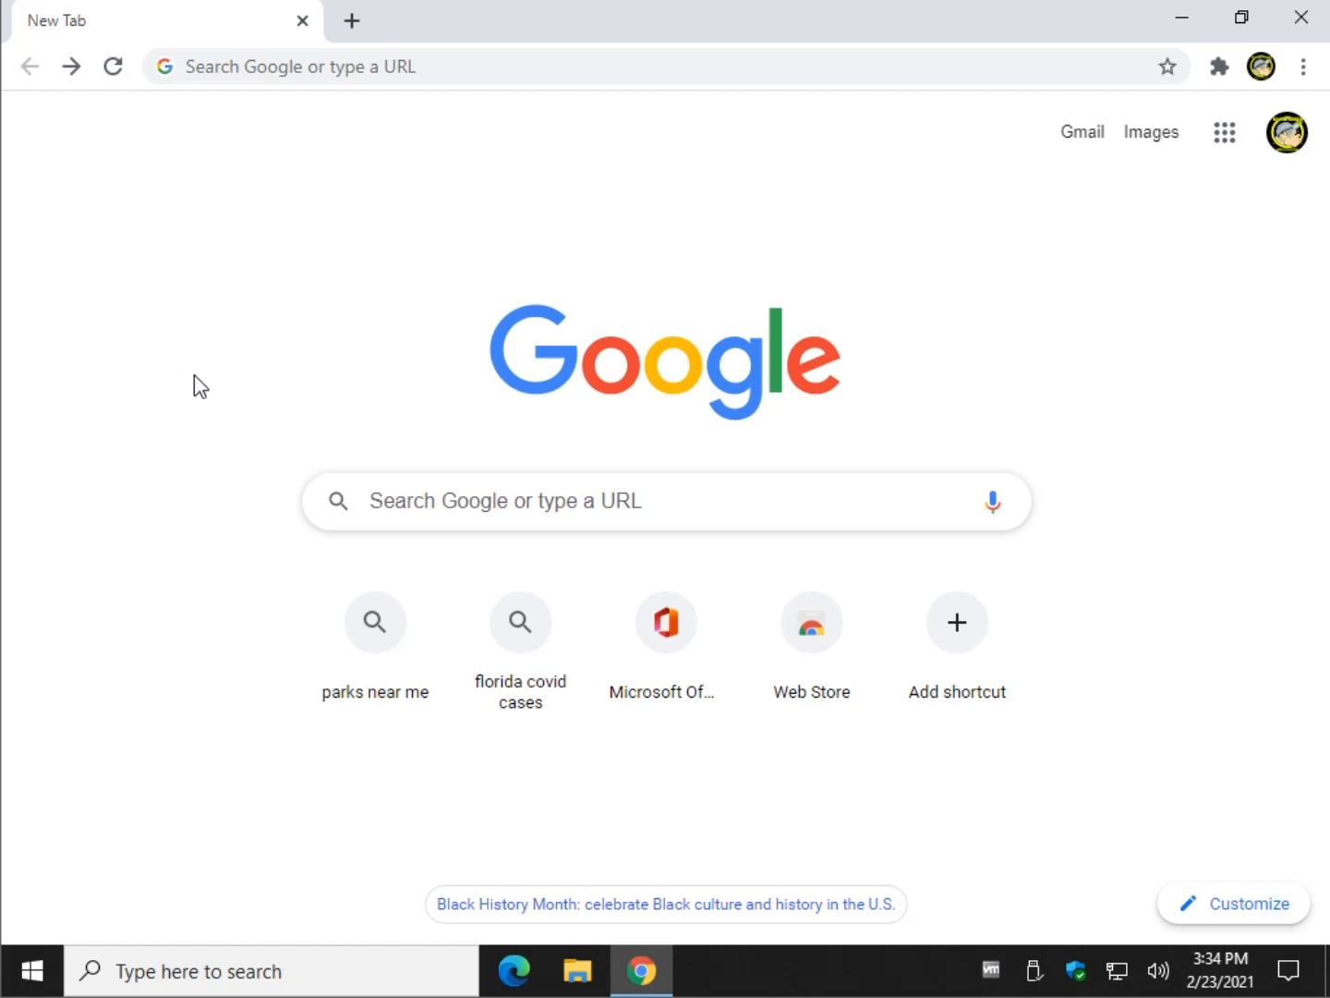
{"action": "mouse_move", "coordinate": [1016, 305]}
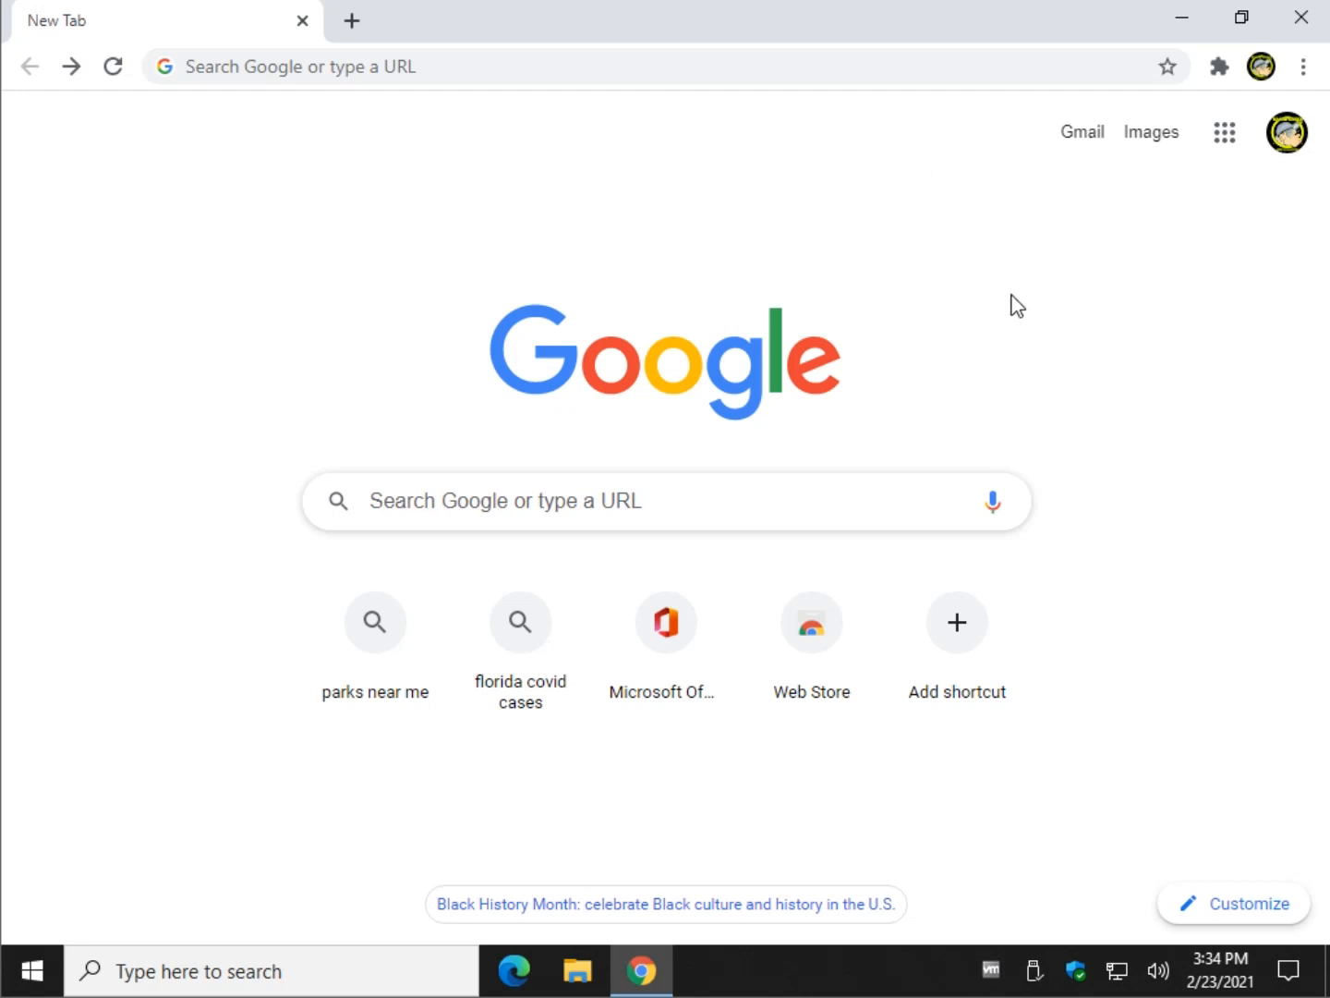
{"action": "mouse_move", "coordinate": [1304, 67]}
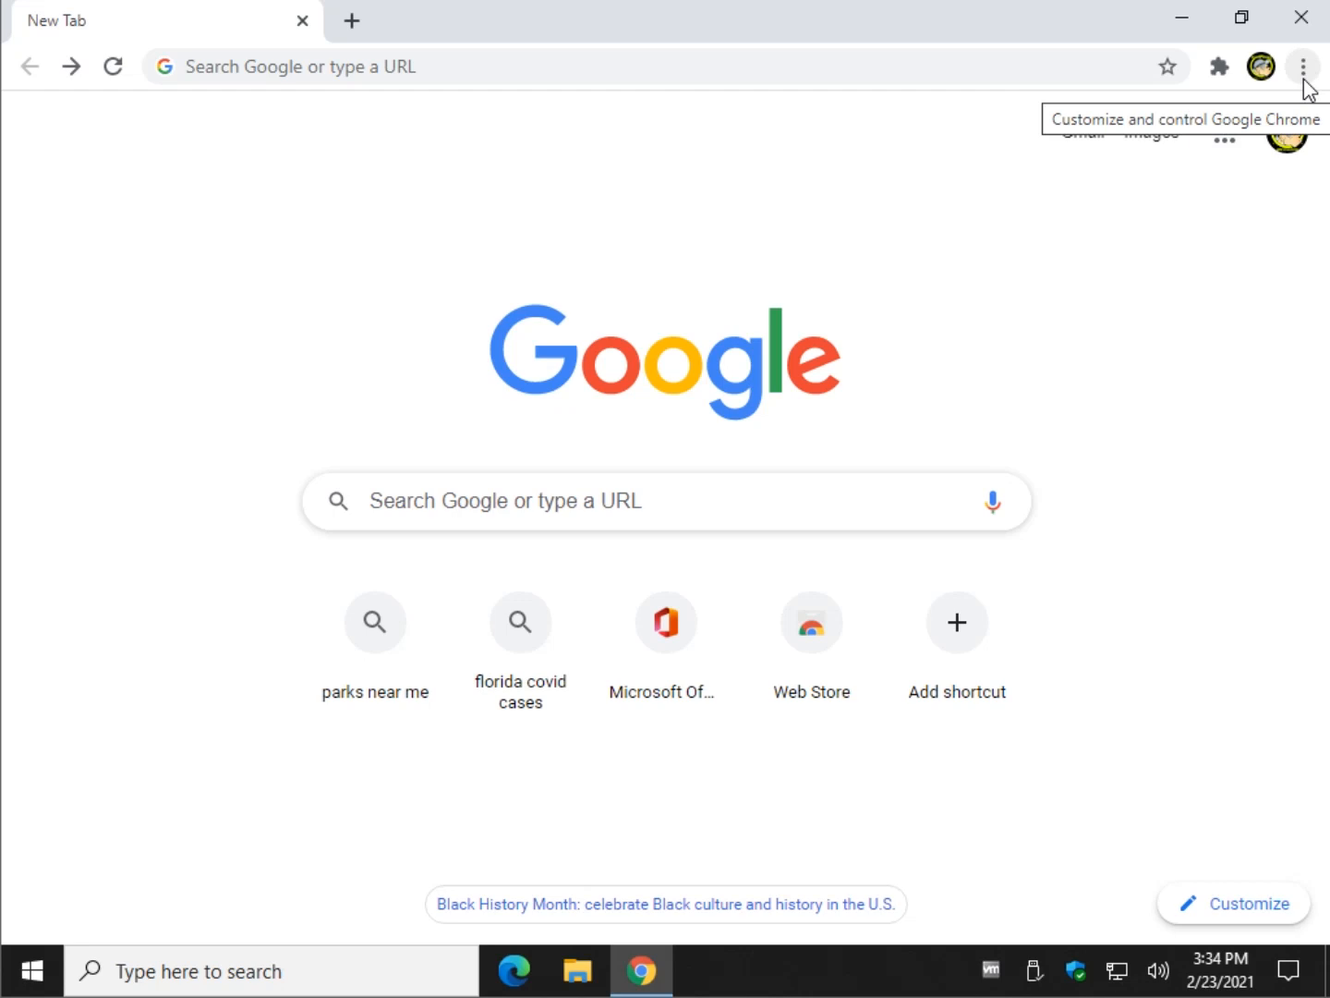
- Open Chrome Settings from the three-dot Customize and control menu
{"action": "left_click", "coordinate": [1304, 67]}
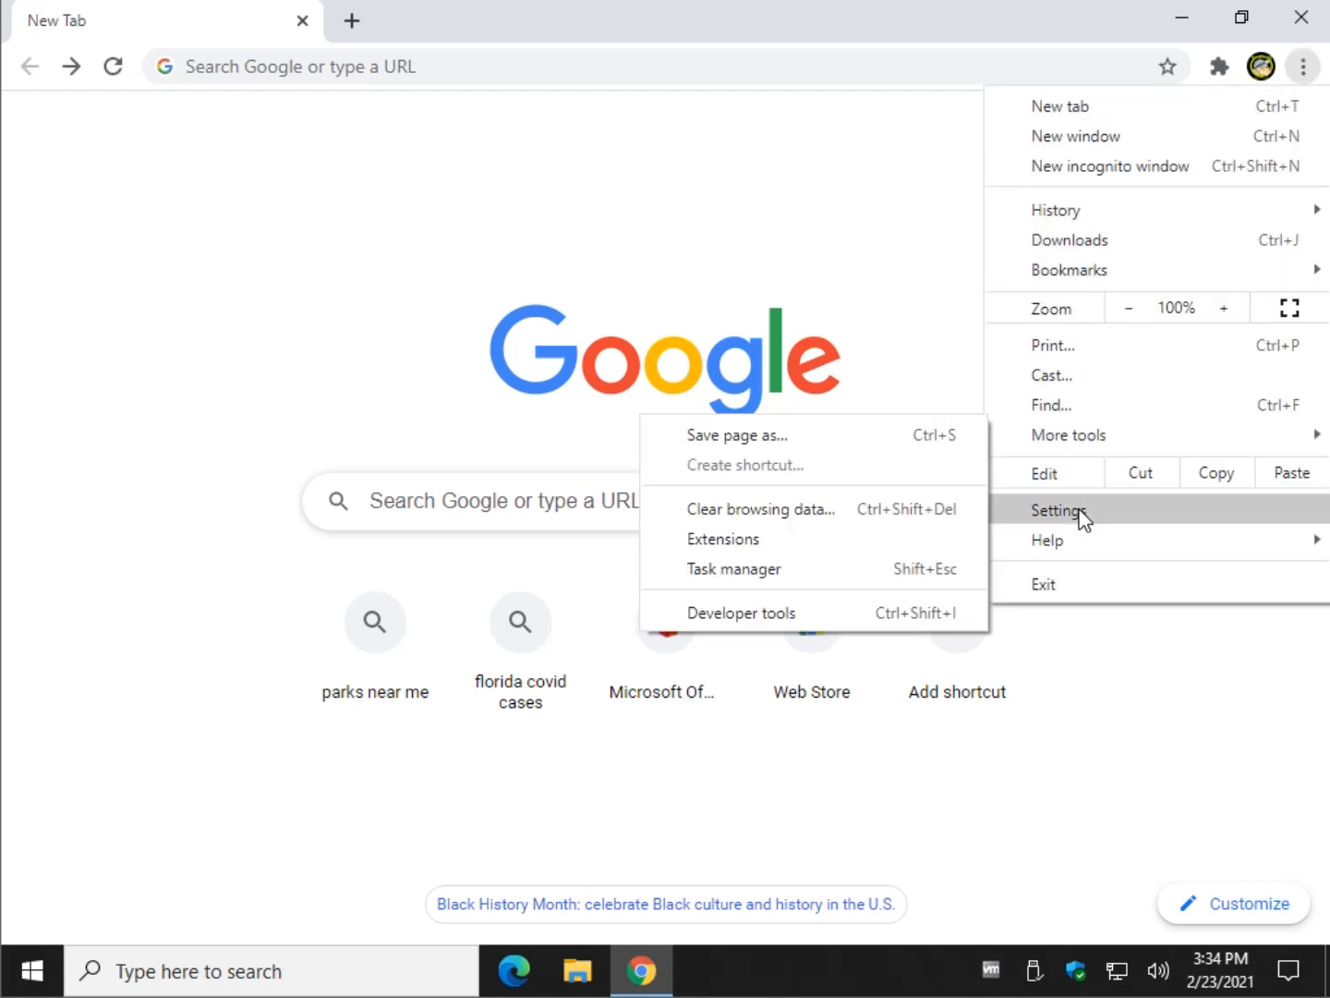
{"action": "left_click", "coordinate": [1059, 510]}
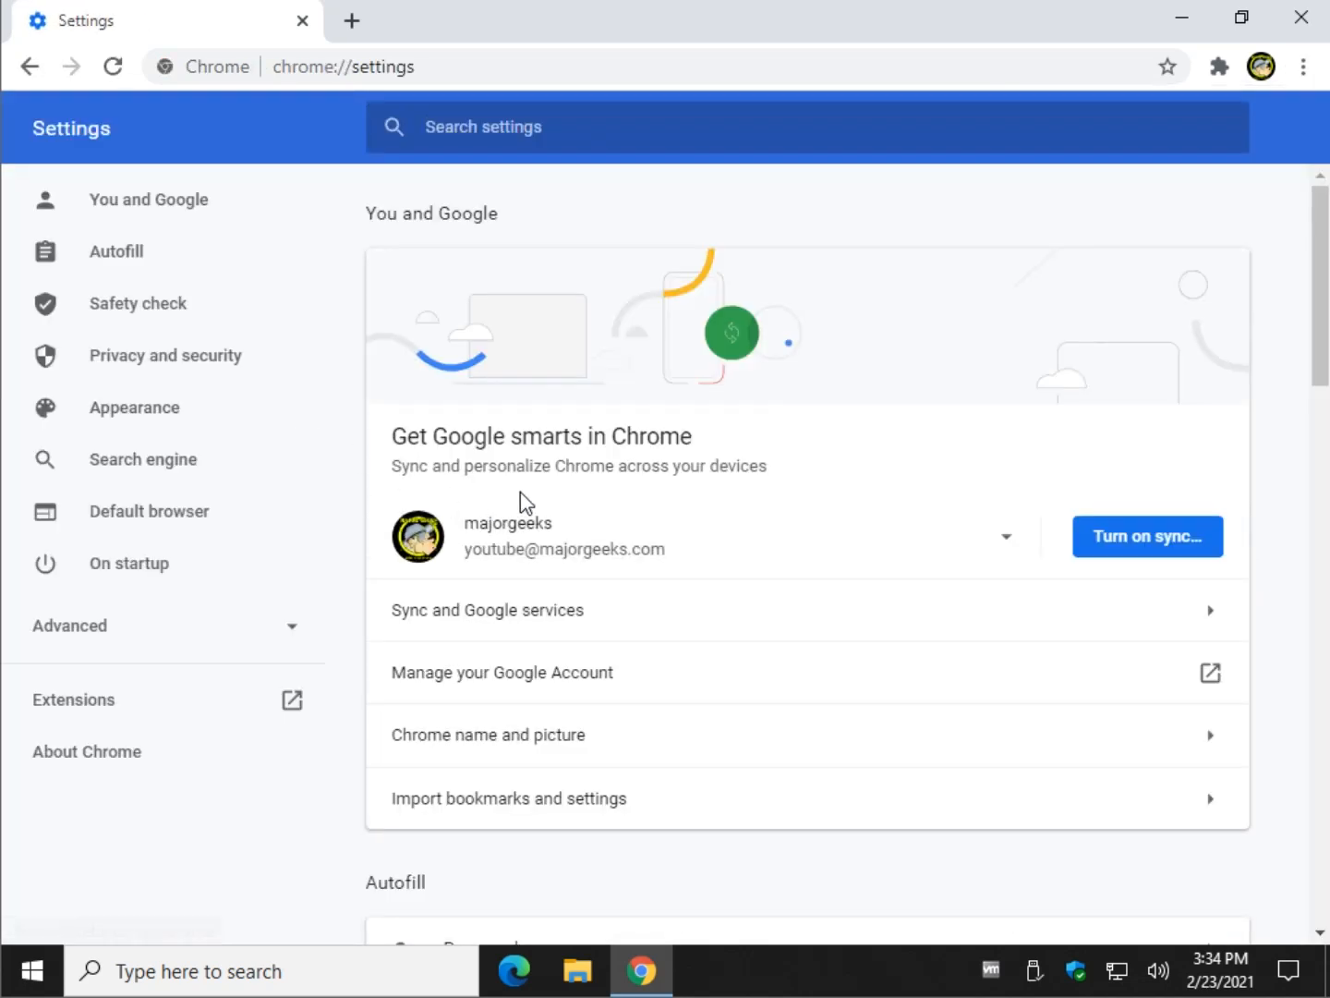
- Scroll down the Settings page toward the Autofill Passwords section
{"action": "scroll", "scroll_direction": "down", "scroll_amount": 3}
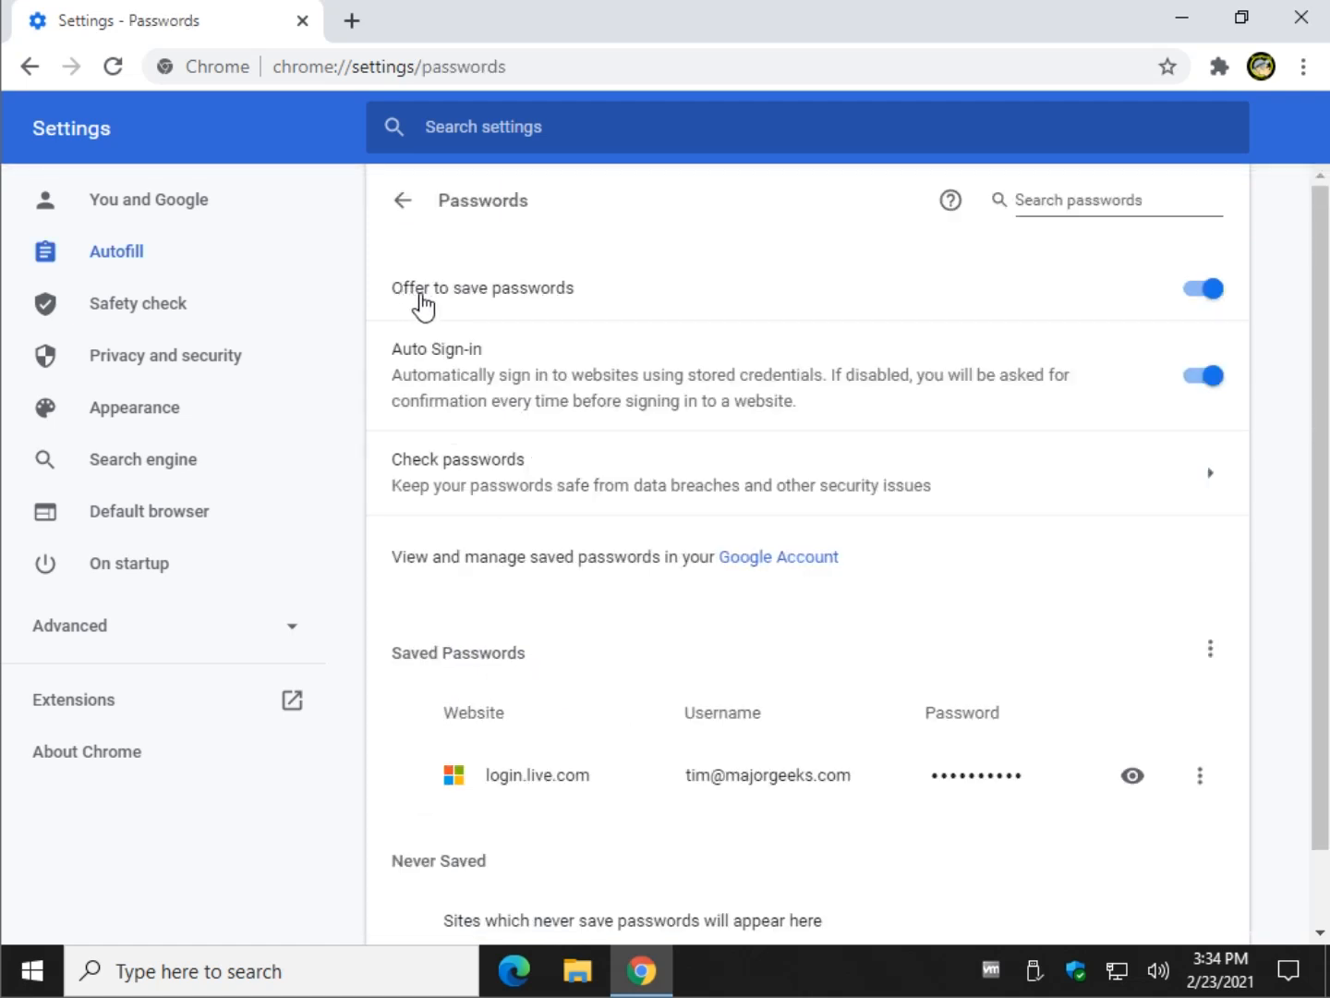
{"action": "mouse_move", "coordinate": [466, 310]}
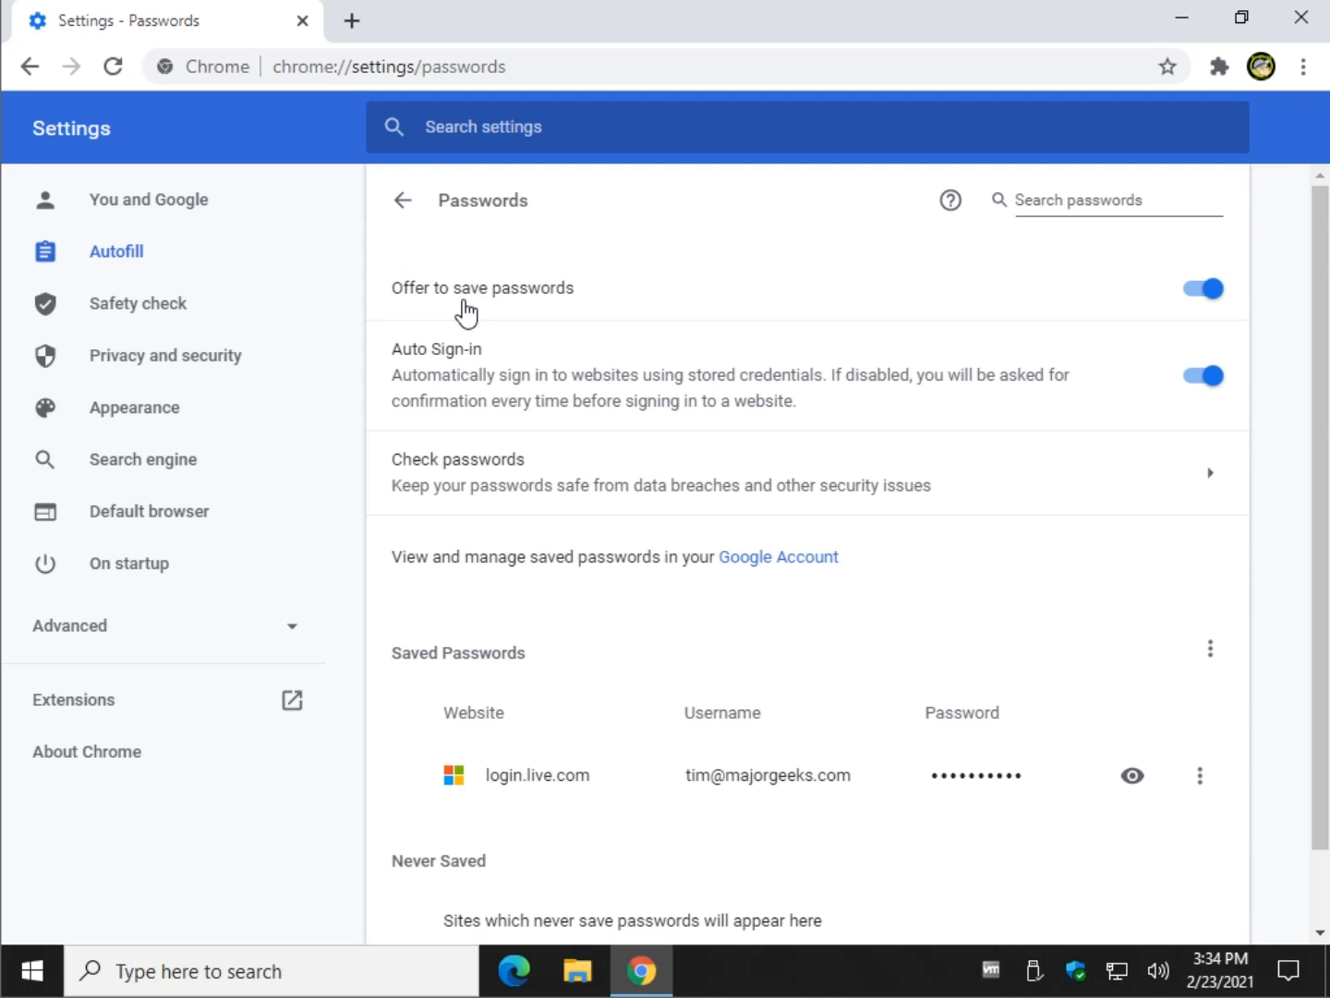
{"action": "mouse_move", "coordinate": [1153, 473]}
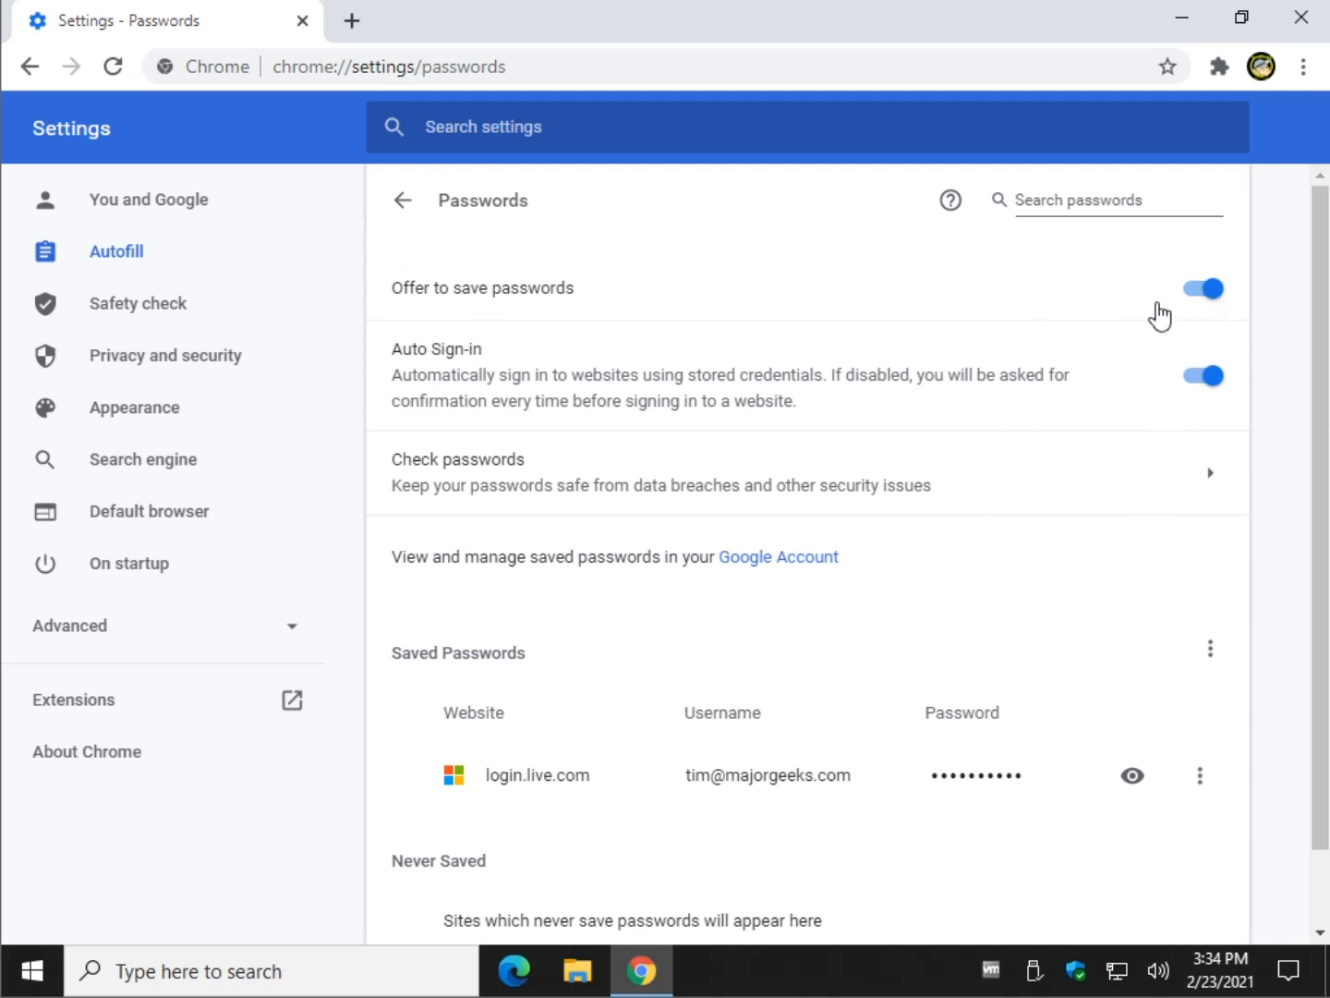
{"action": "scroll", "scroll_direction": "down", "scroll_amount": 3}
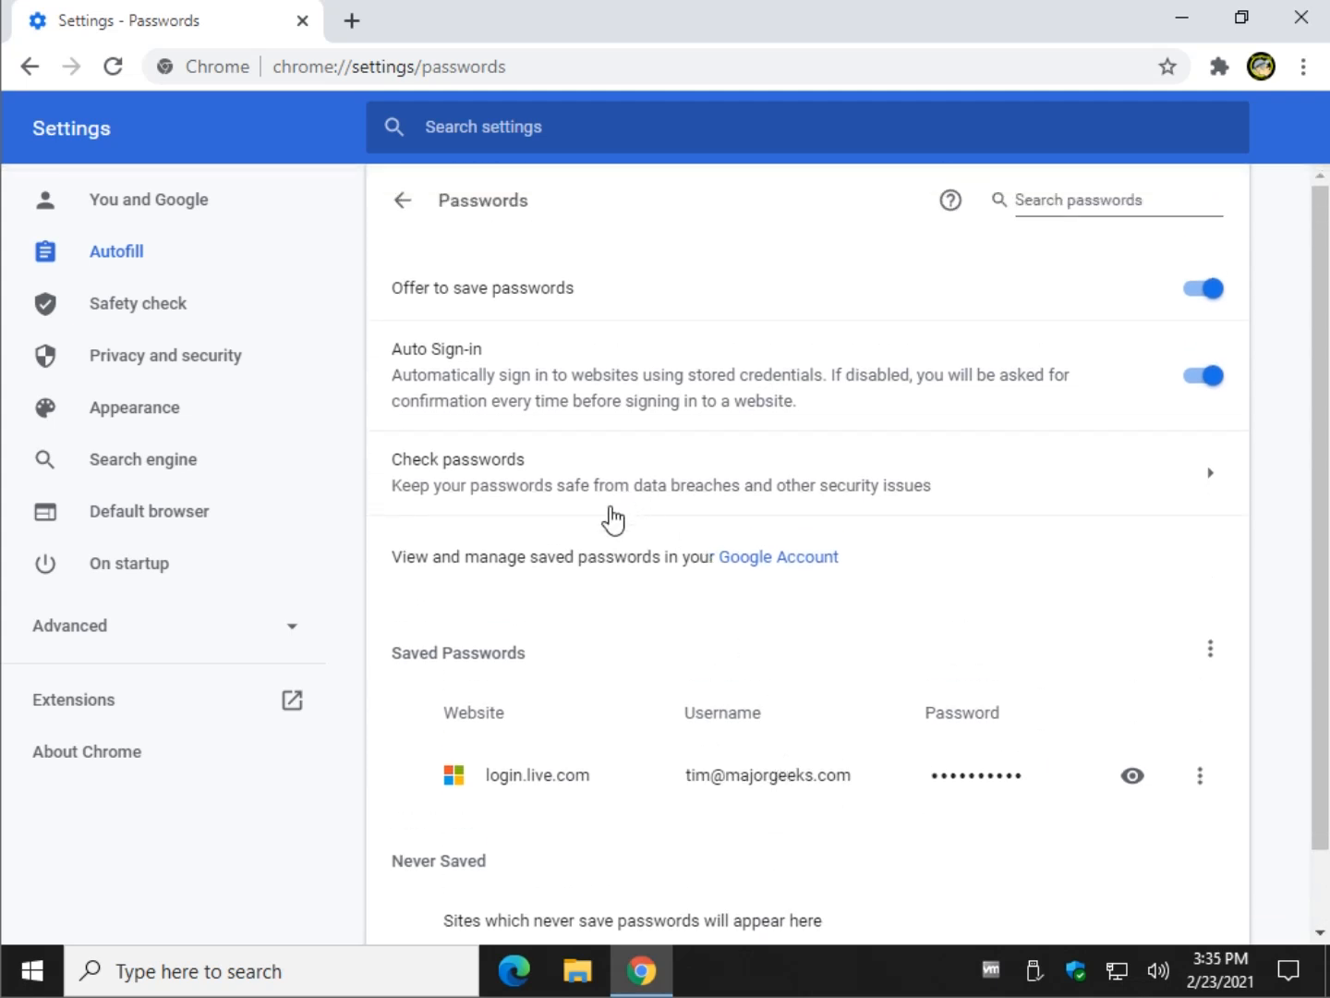
{"action": "mouse_move", "coordinate": [772, 563]}
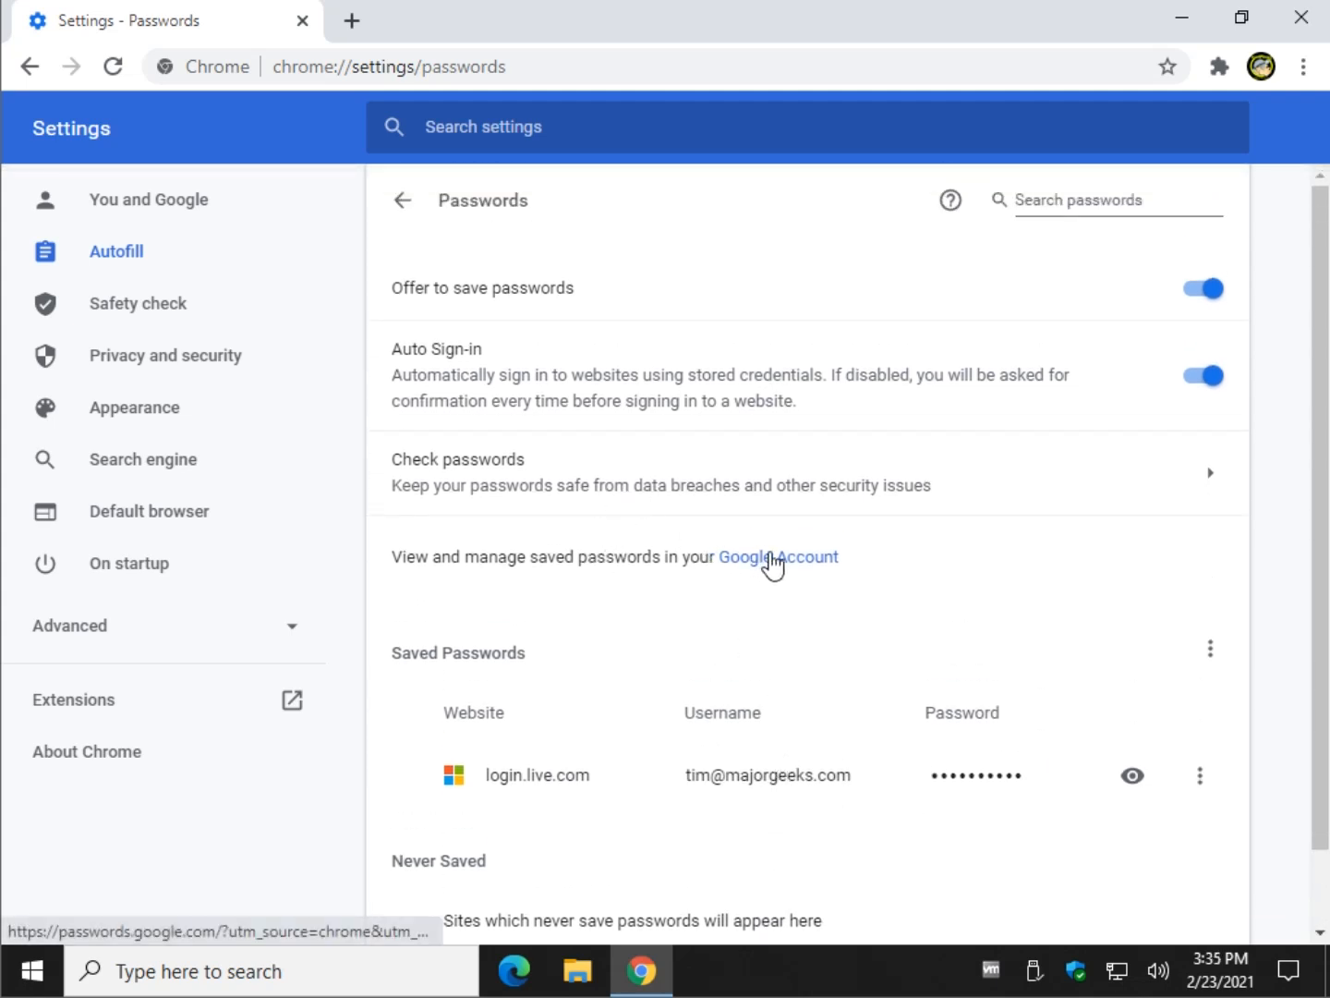
{"action": "mouse_move", "coordinate": [774, 526]}
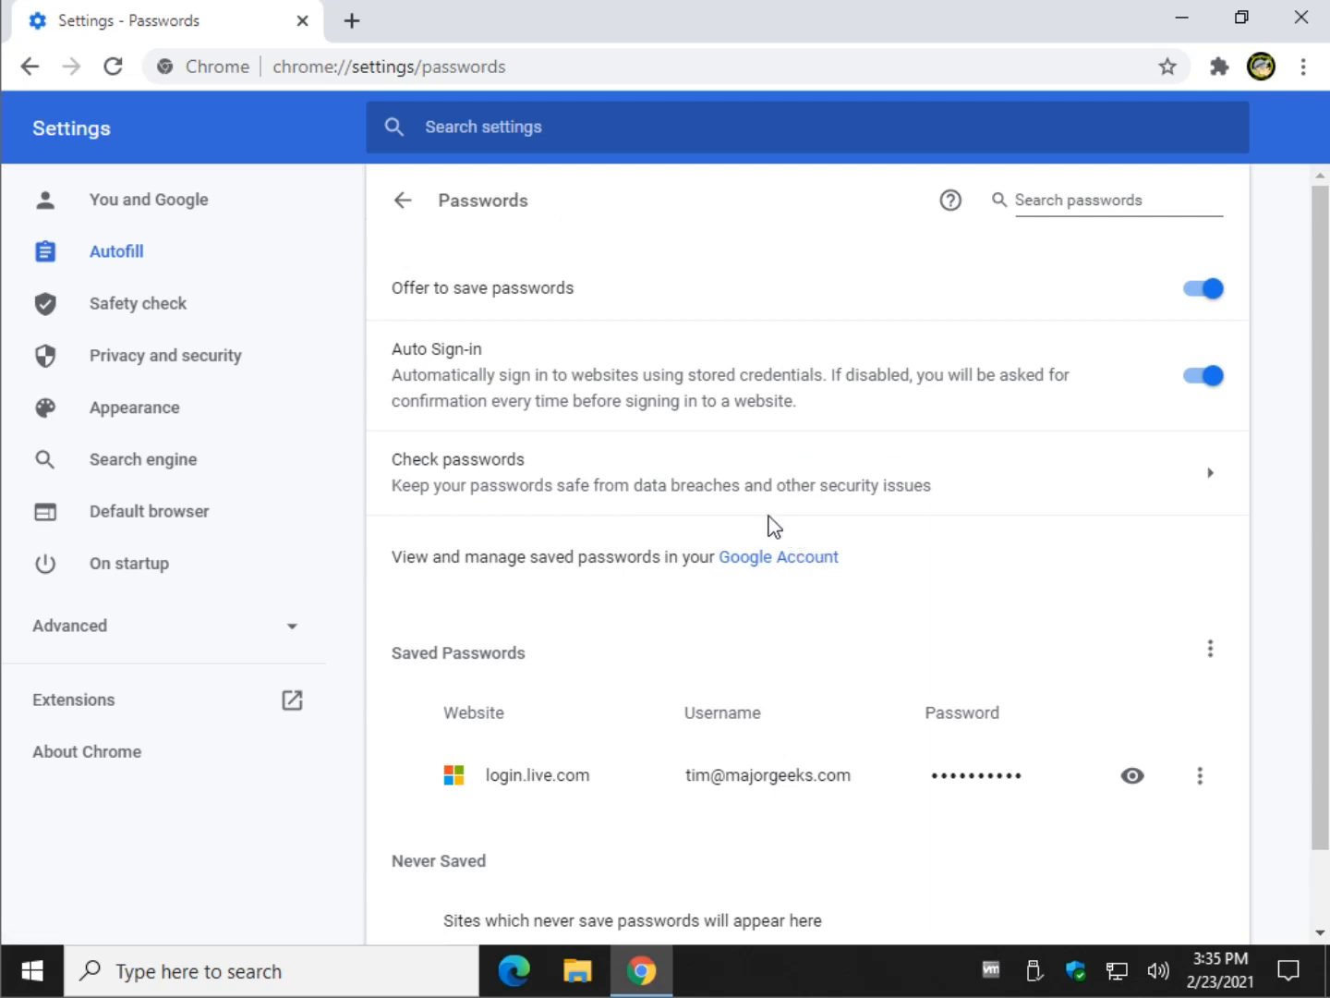
{"action": "mouse_move", "coordinate": [359, 459]}
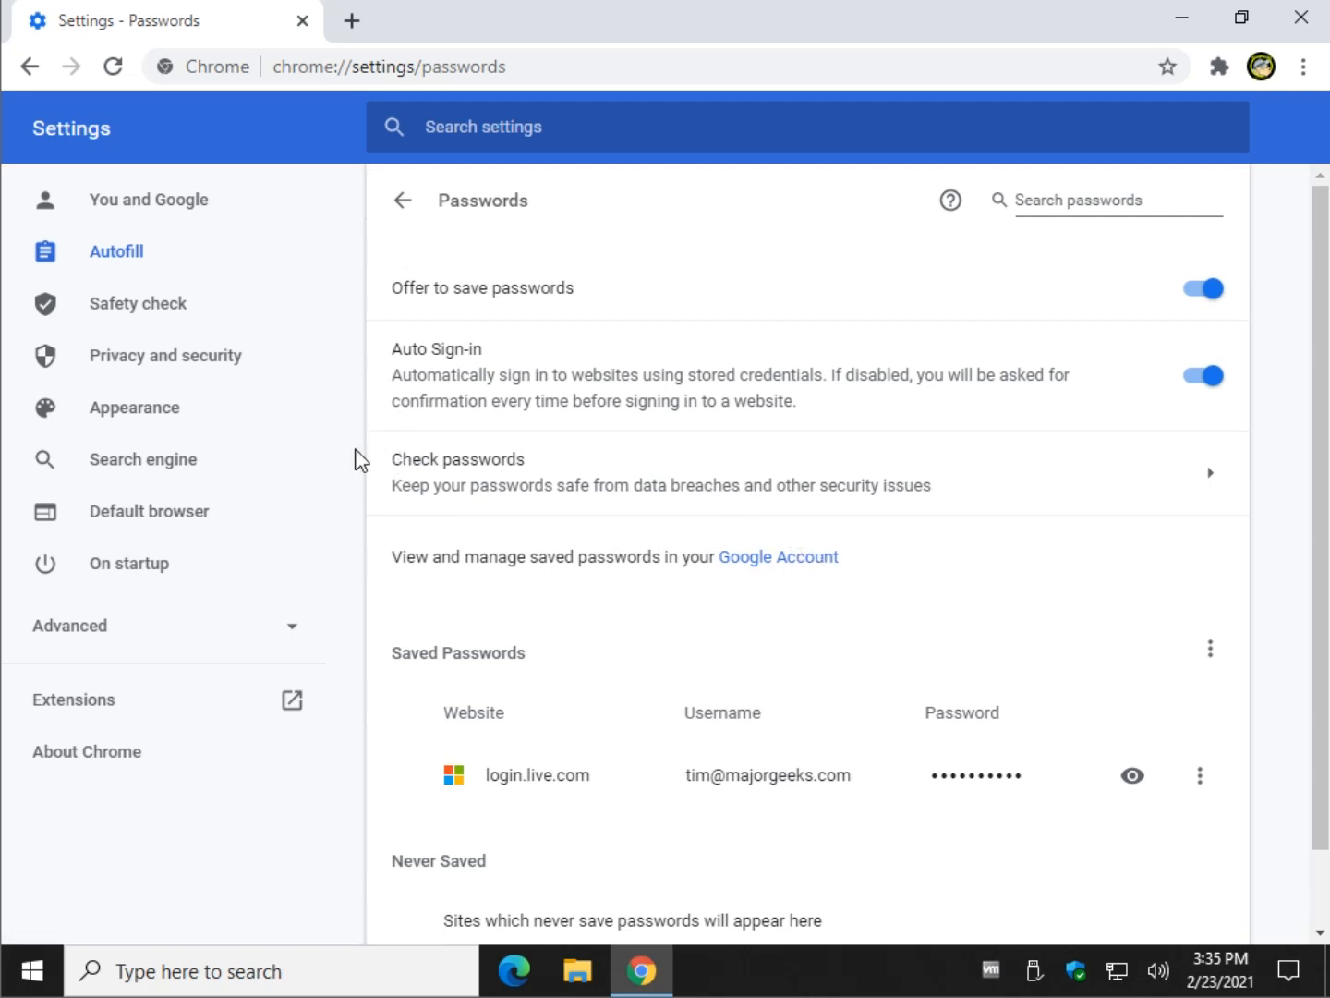
{"action": "mouse_move", "coordinate": [643, 495]}
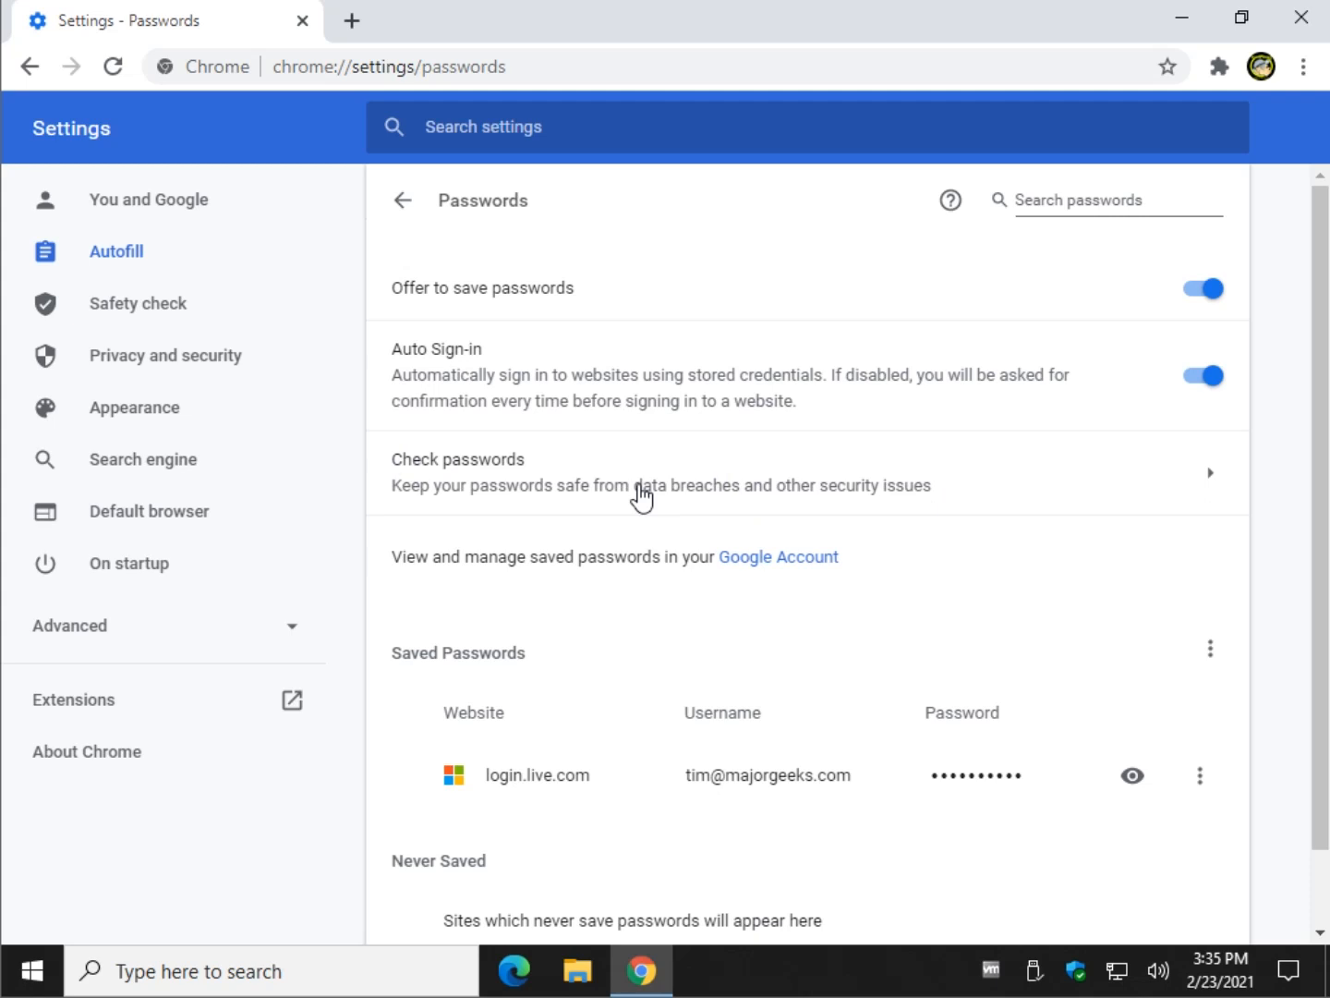
{"action": "mouse_move", "coordinate": [610, 495]}
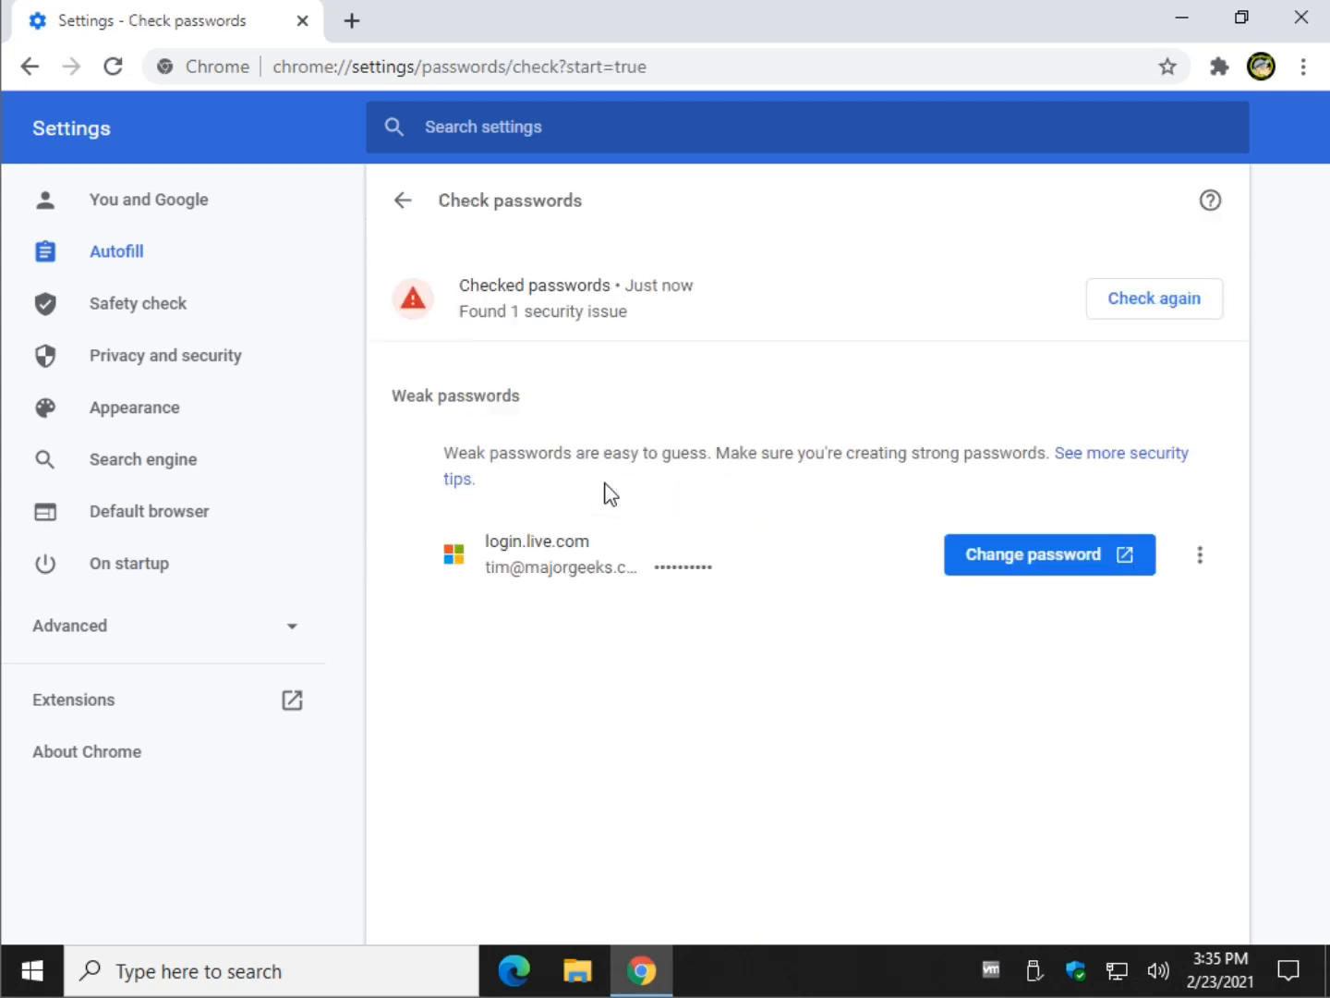
{"action": "mouse_move", "coordinate": [665, 576]}
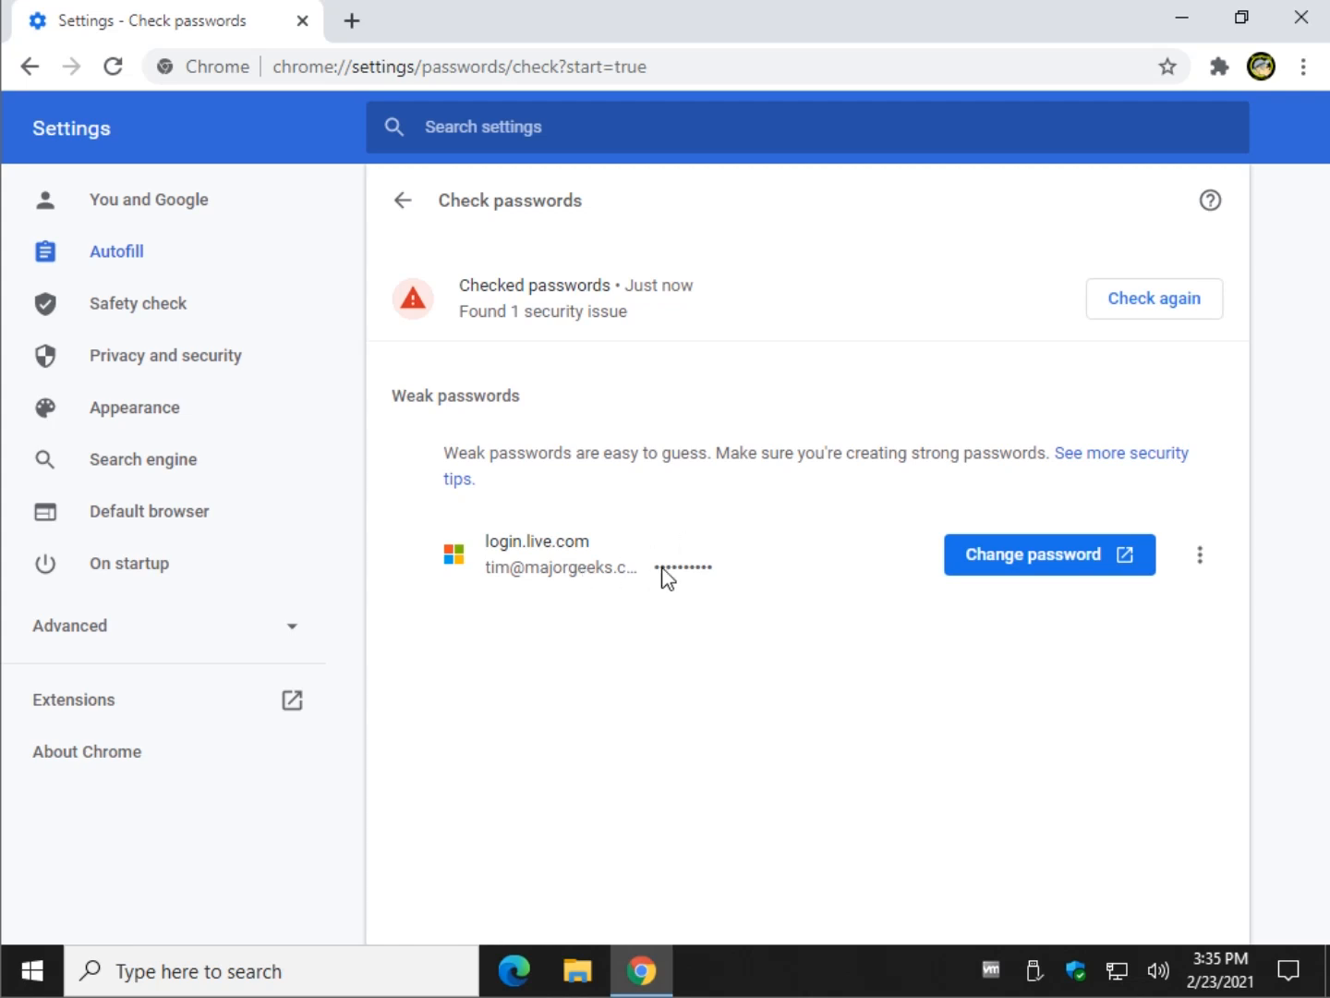
{"action": "mouse_move", "coordinate": [410, 369]}
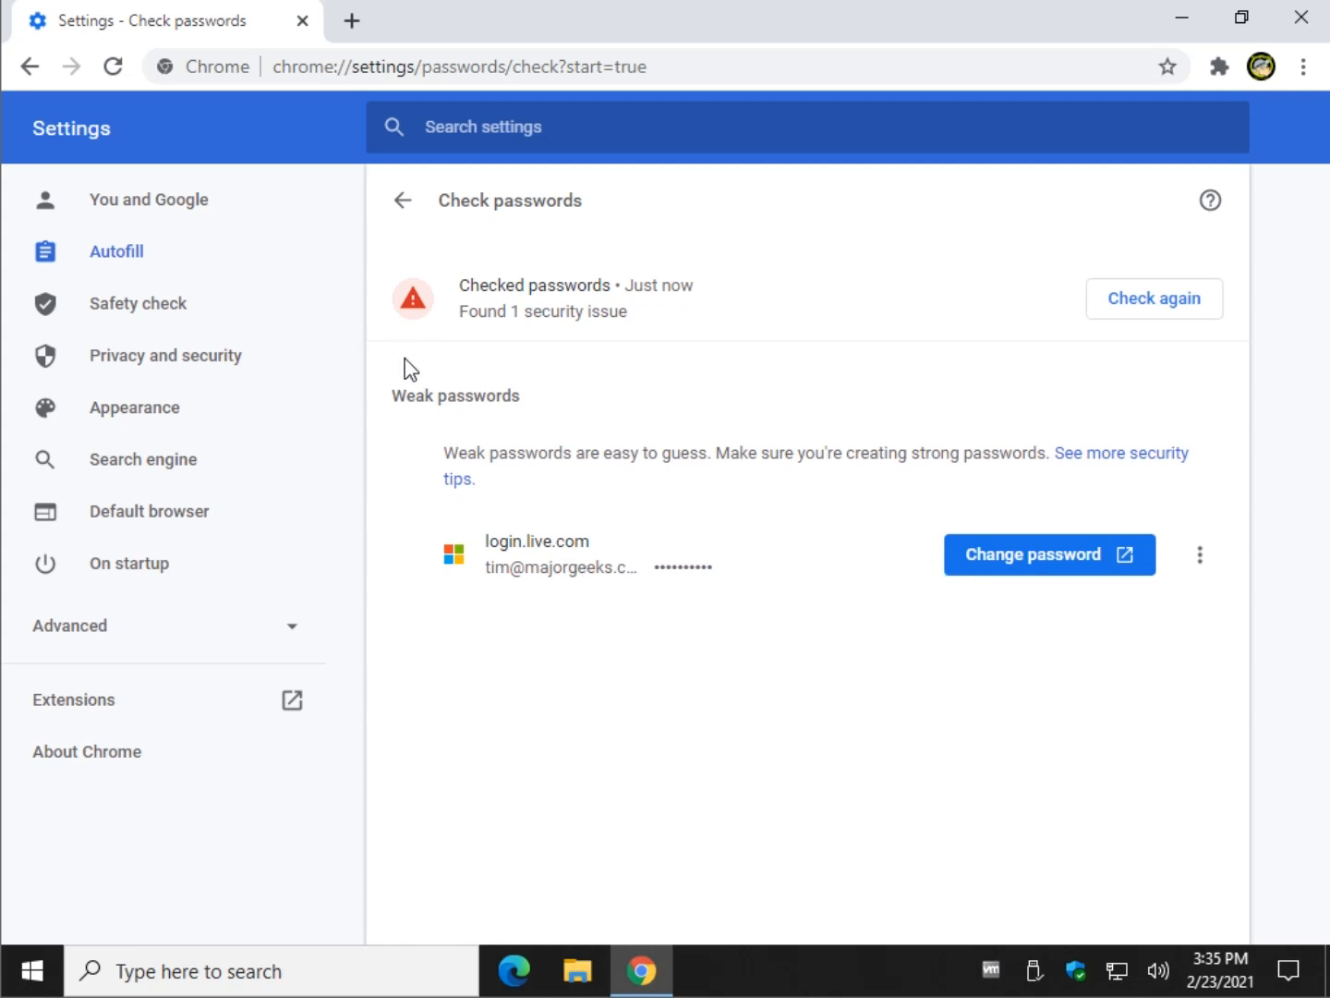
{"action": "mouse_move", "coordinate": [473, 316]}
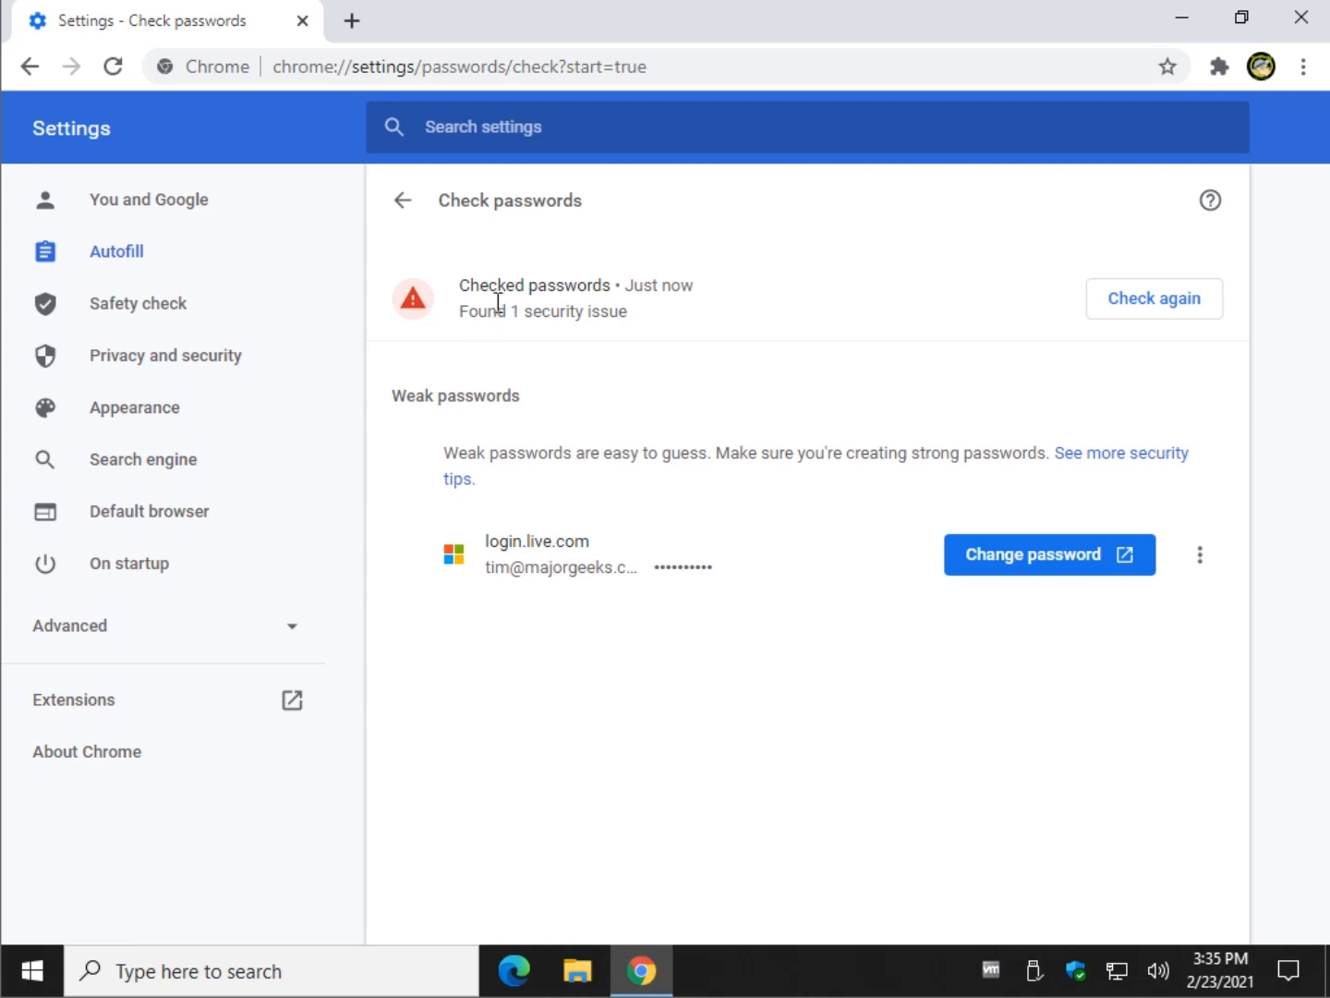
{"action": "mouse_move", "coordinate": [706, 325]}
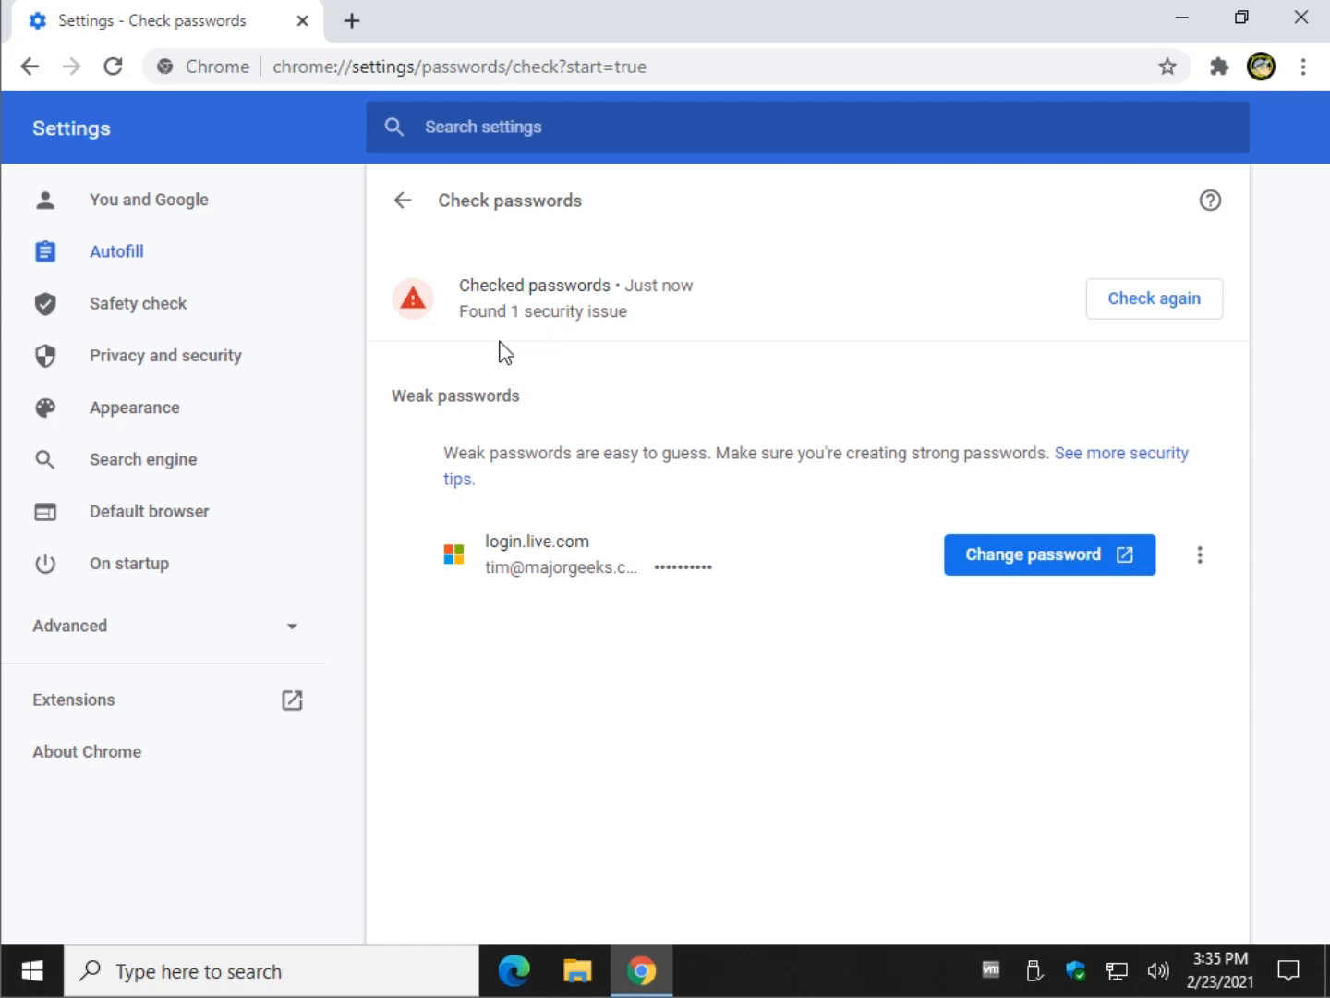
{"action": "mouse_move", "coordinate": [551, 307]}
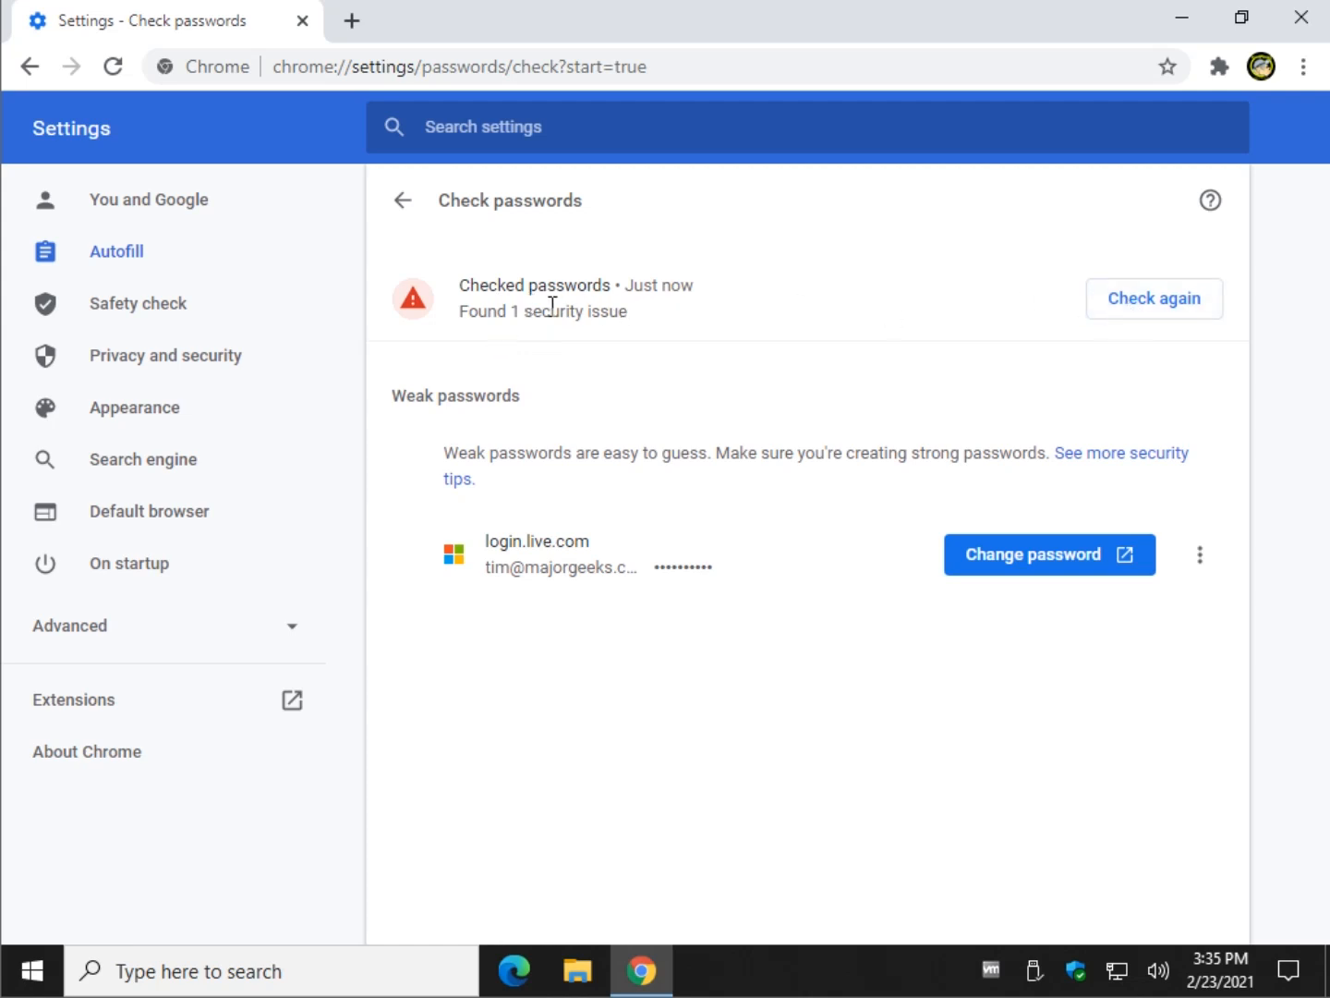
{"action": "mouse_move", "coordinate": [632, 388]}
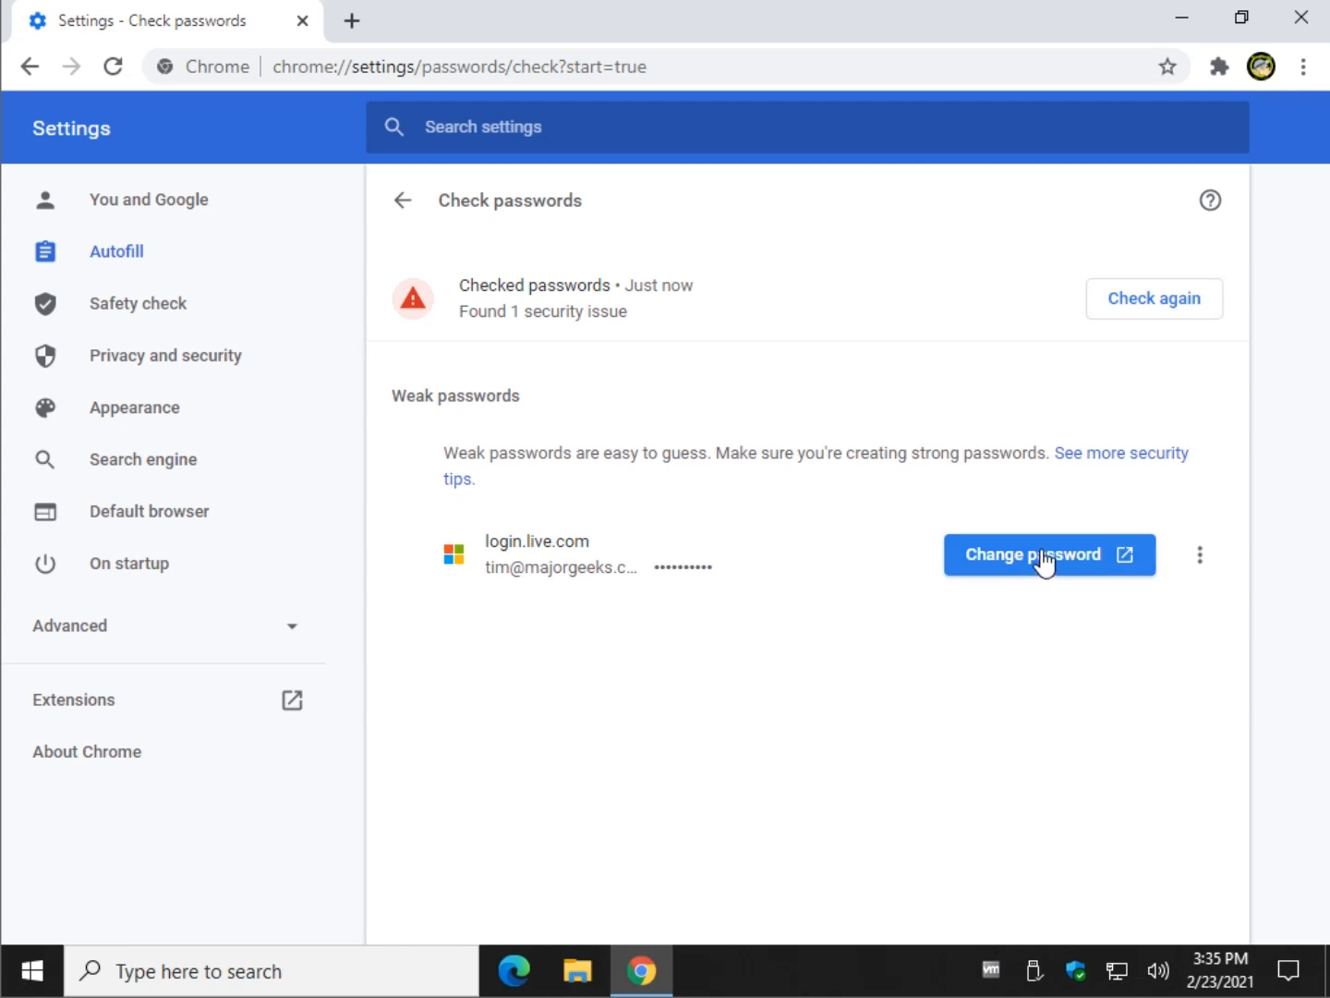
{"action": "mouse_move", "coordinate": [1118, 563]}
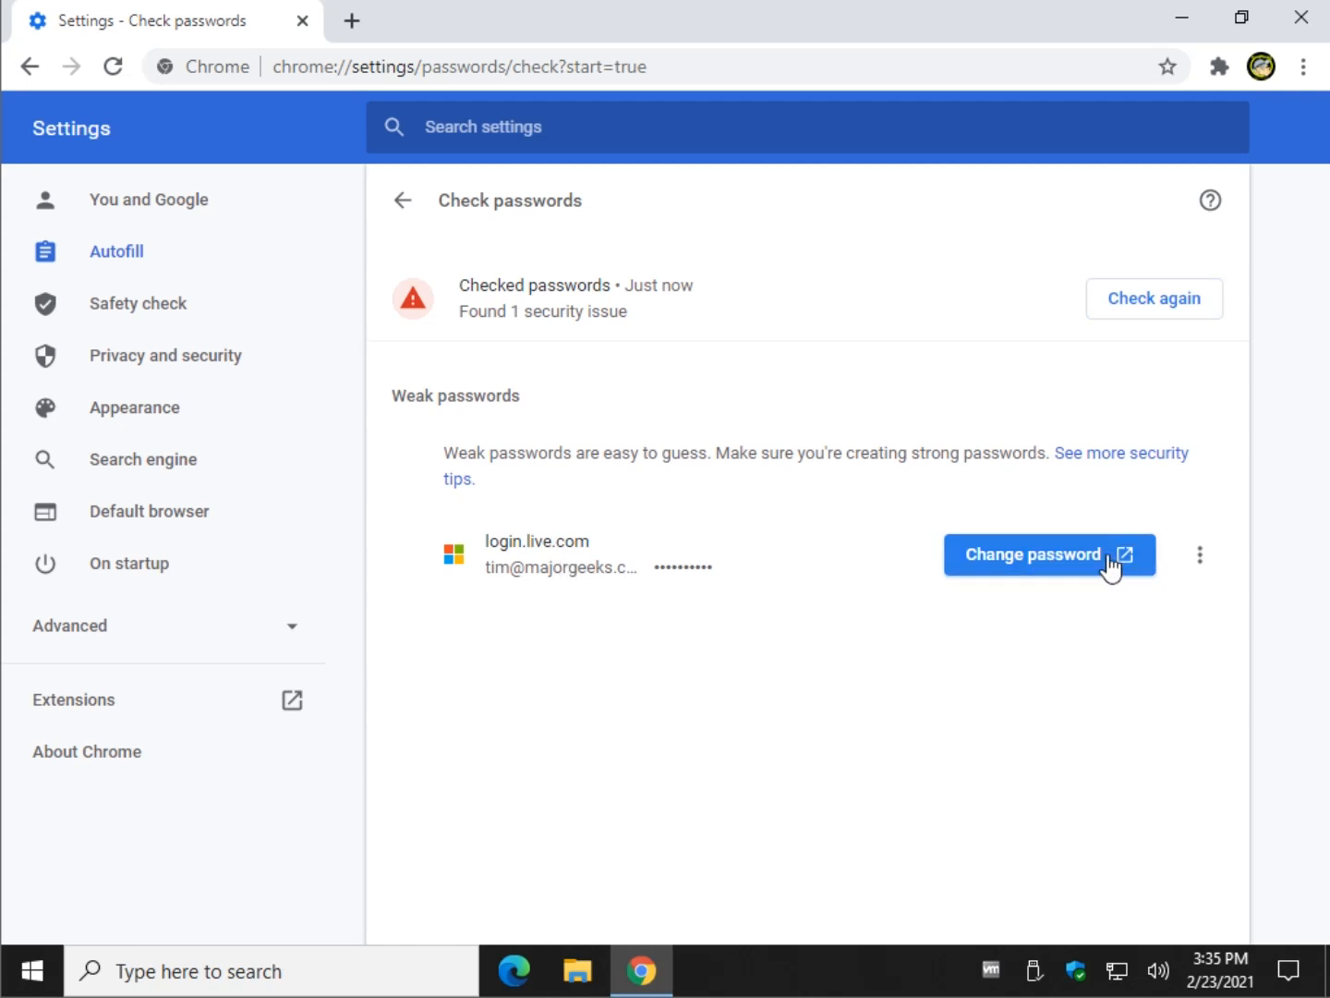
- Start changing the weak saved password flagged for login.live.com
{"action": "left_click", "coordinate": [1032, 554]}
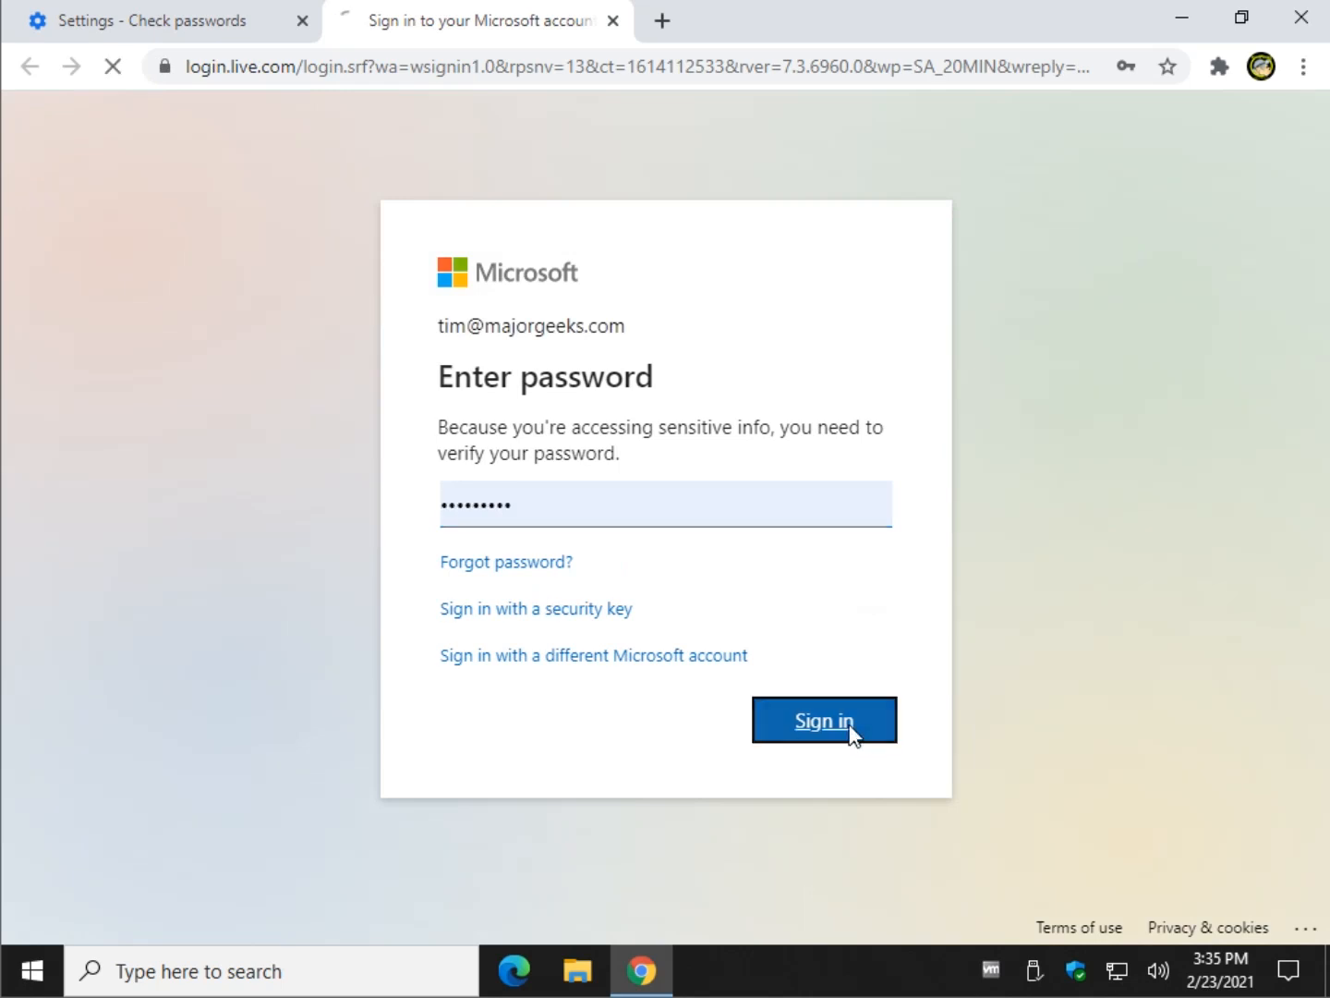
- Sign in to verify the Microsoft account password
{"action": "left_click", "coordinate": [824, 720]}
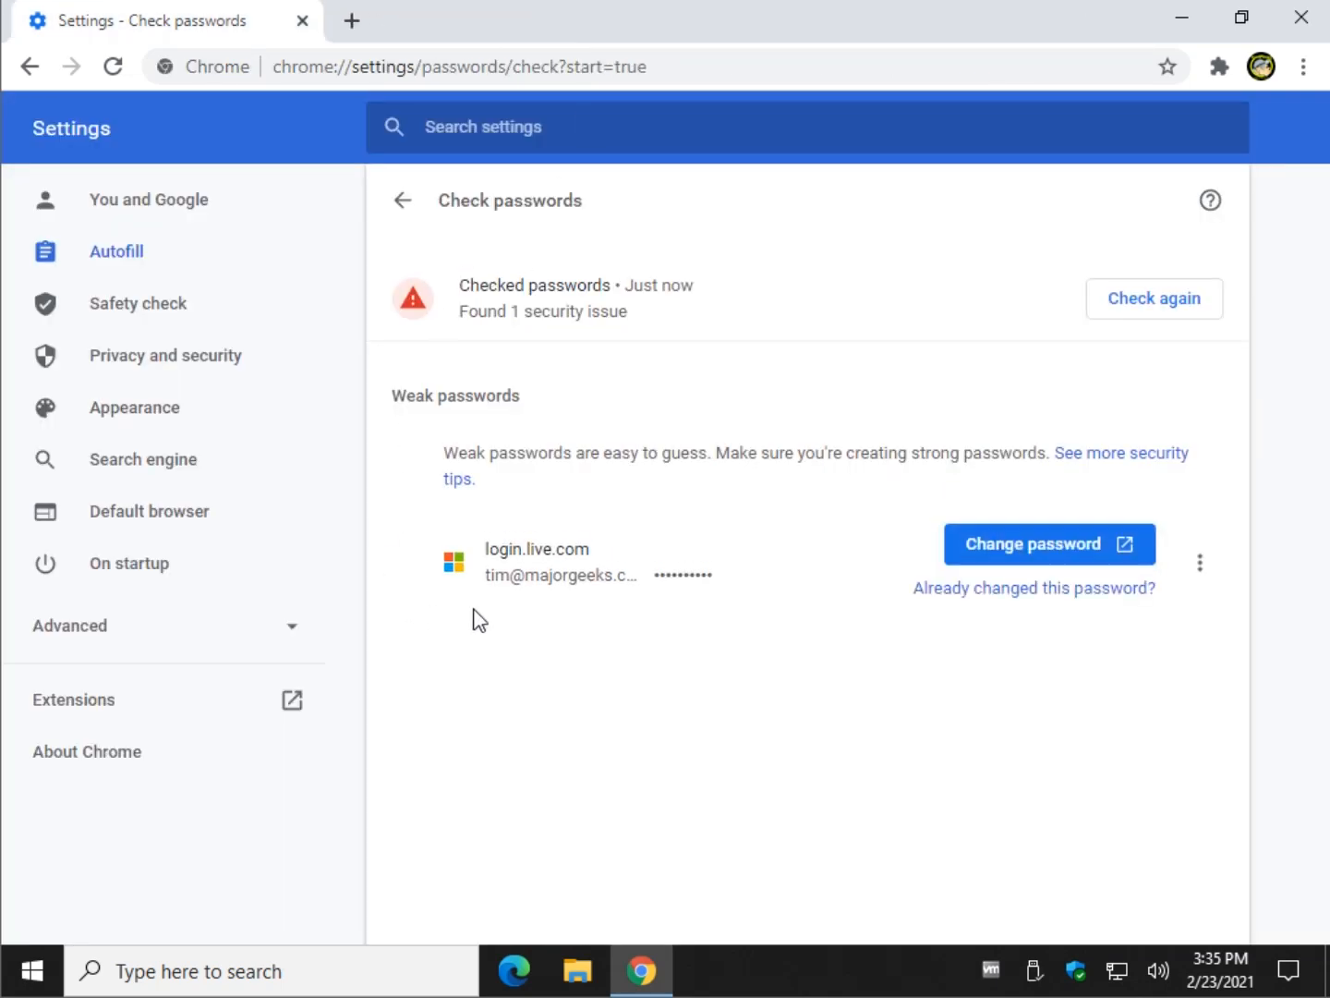
{"action": "mouse_move", "coordinate": [591, 499]}
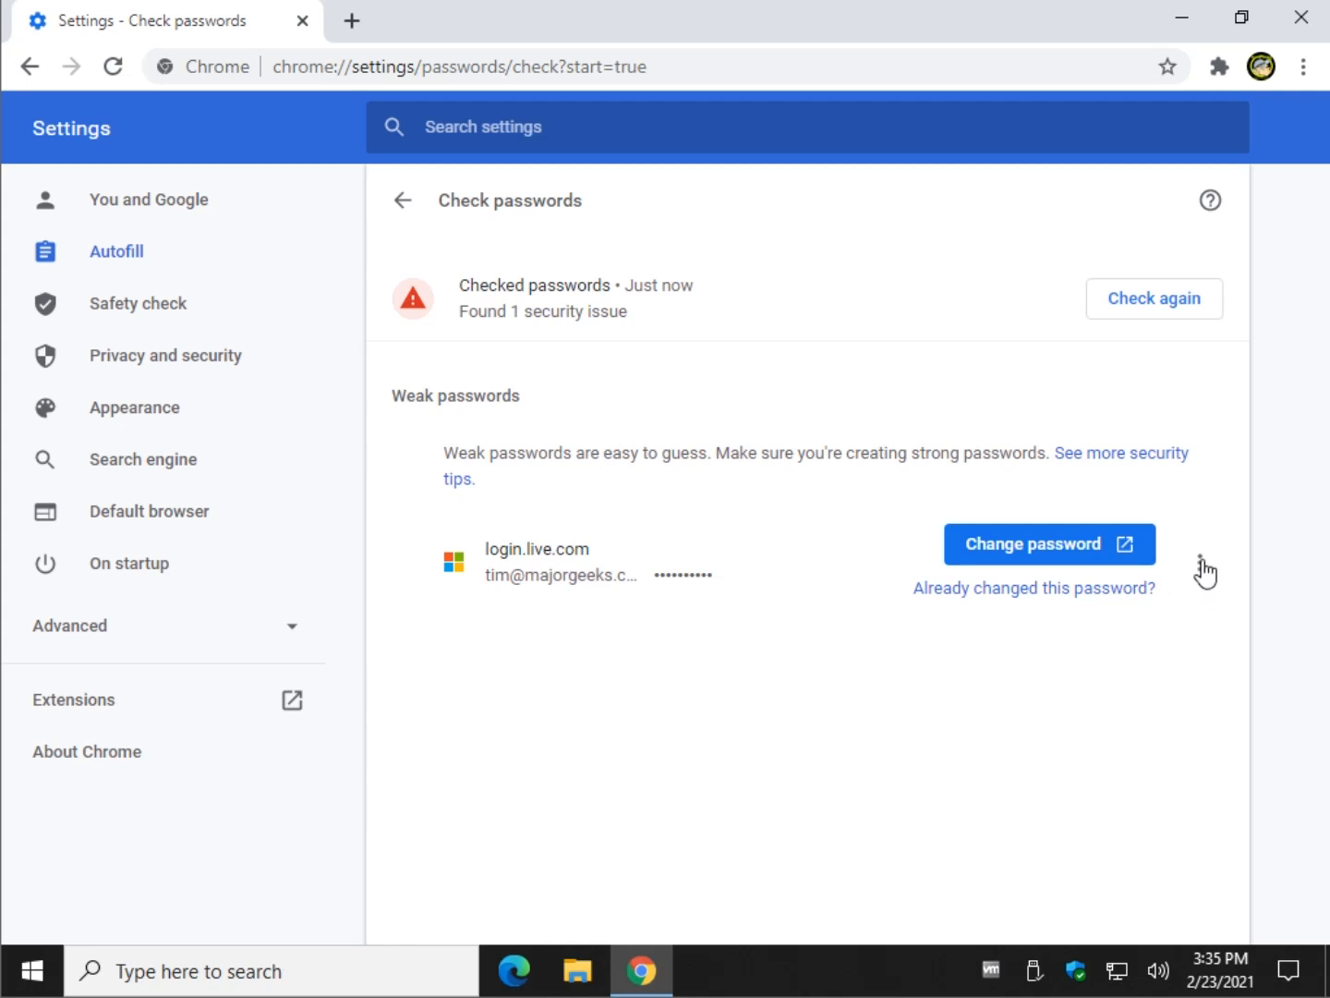
{"action": "left_click", "coordinate": [1206, 565]}
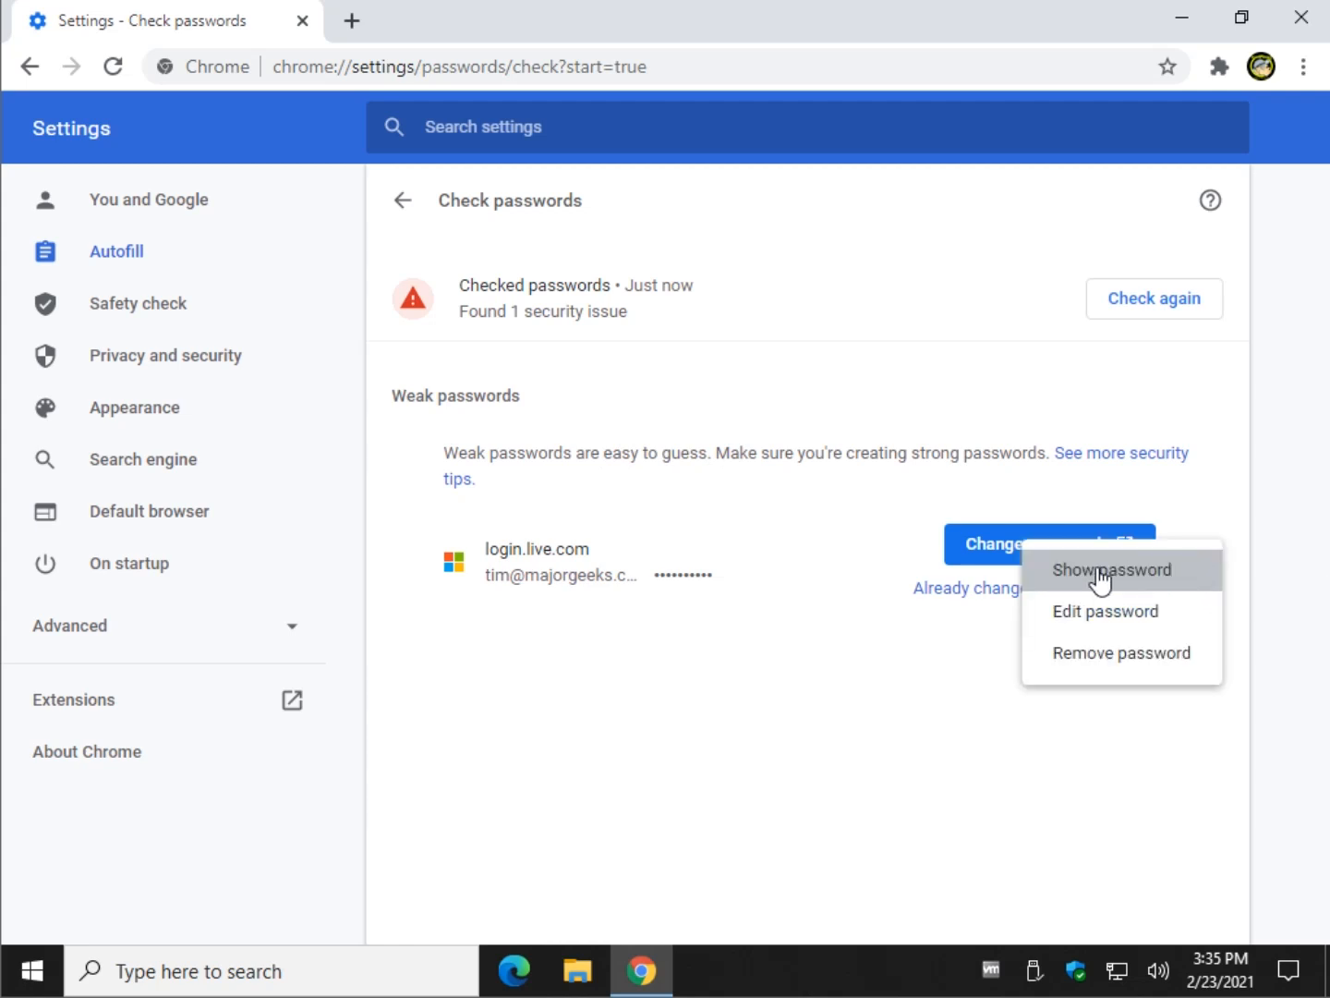
{"action": "mouse_move", "coordinate": [1105, 654]}
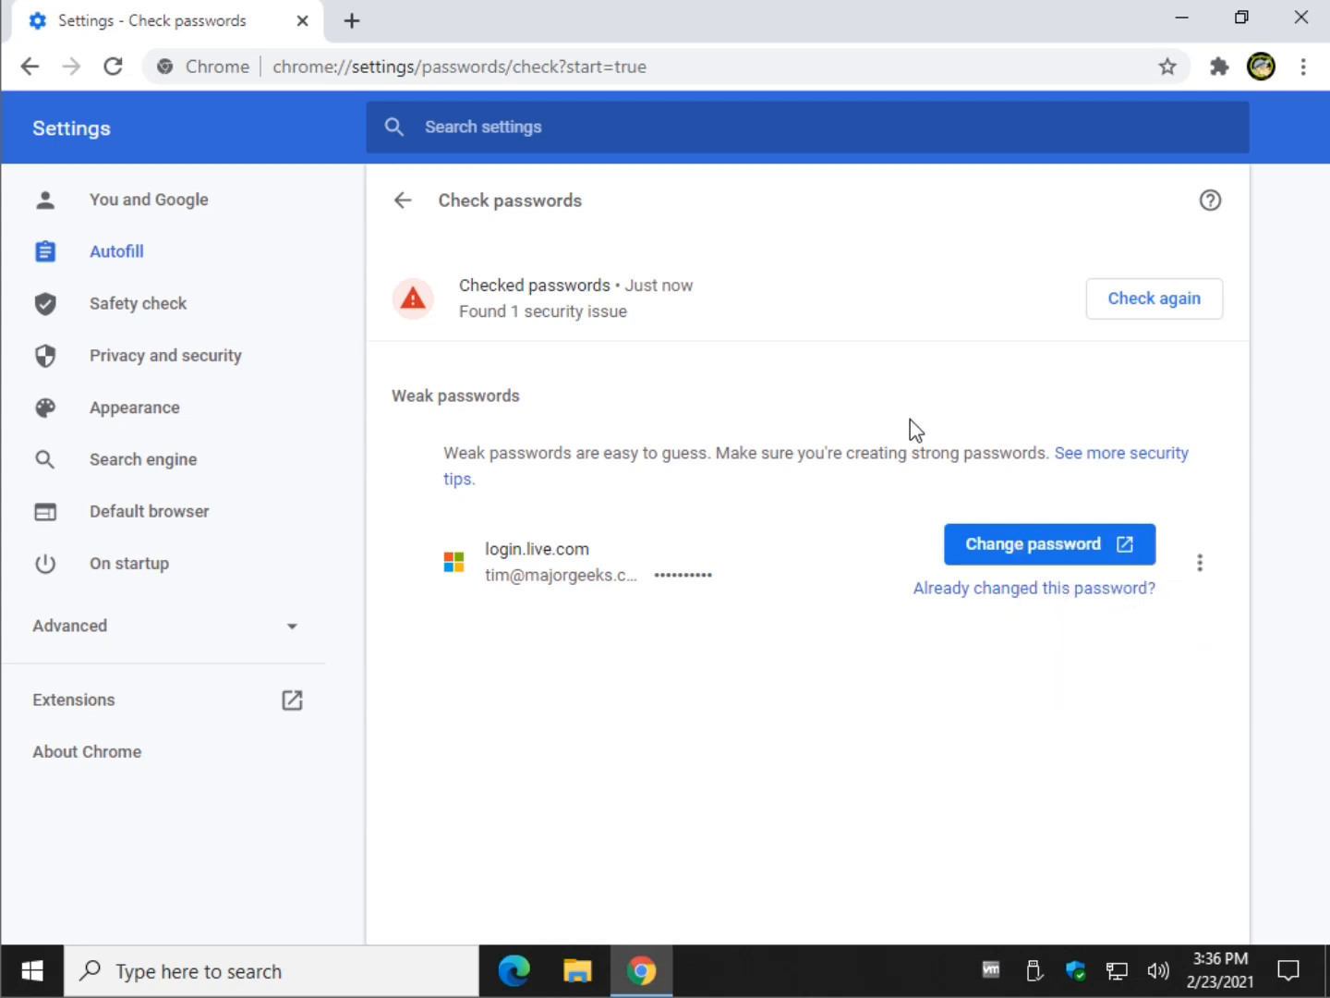
{"action": "mouse_move", "coordinate": [432, 196]}
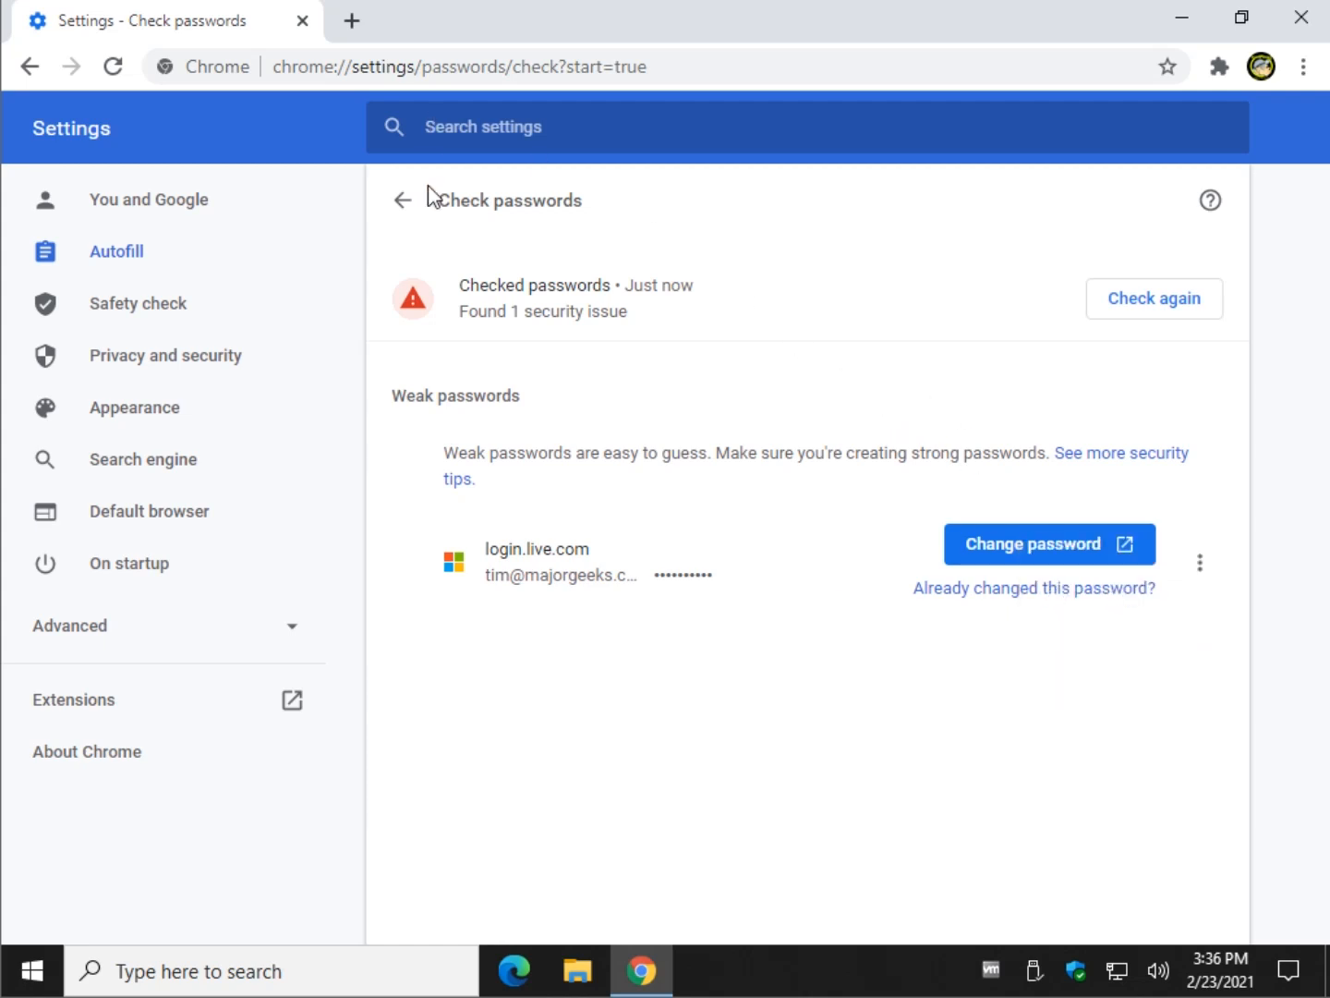
- Return from Check passwords to the main Passwords settings page
{"action": "left_click", "coordinate": [403, 200]}
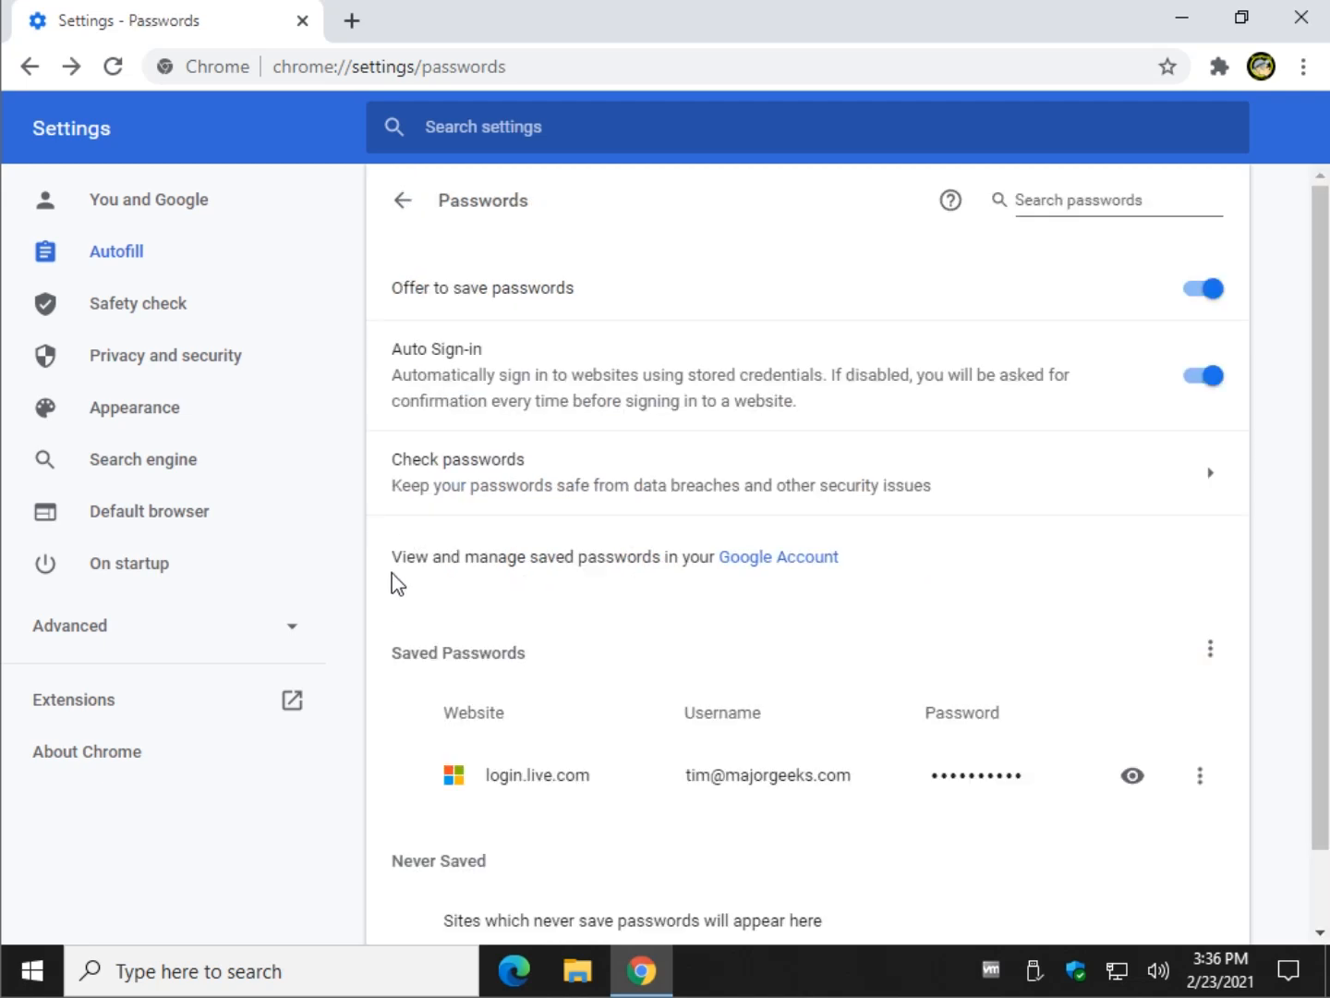
{"action": "mouse_move", "coordinate": [776, 351]}
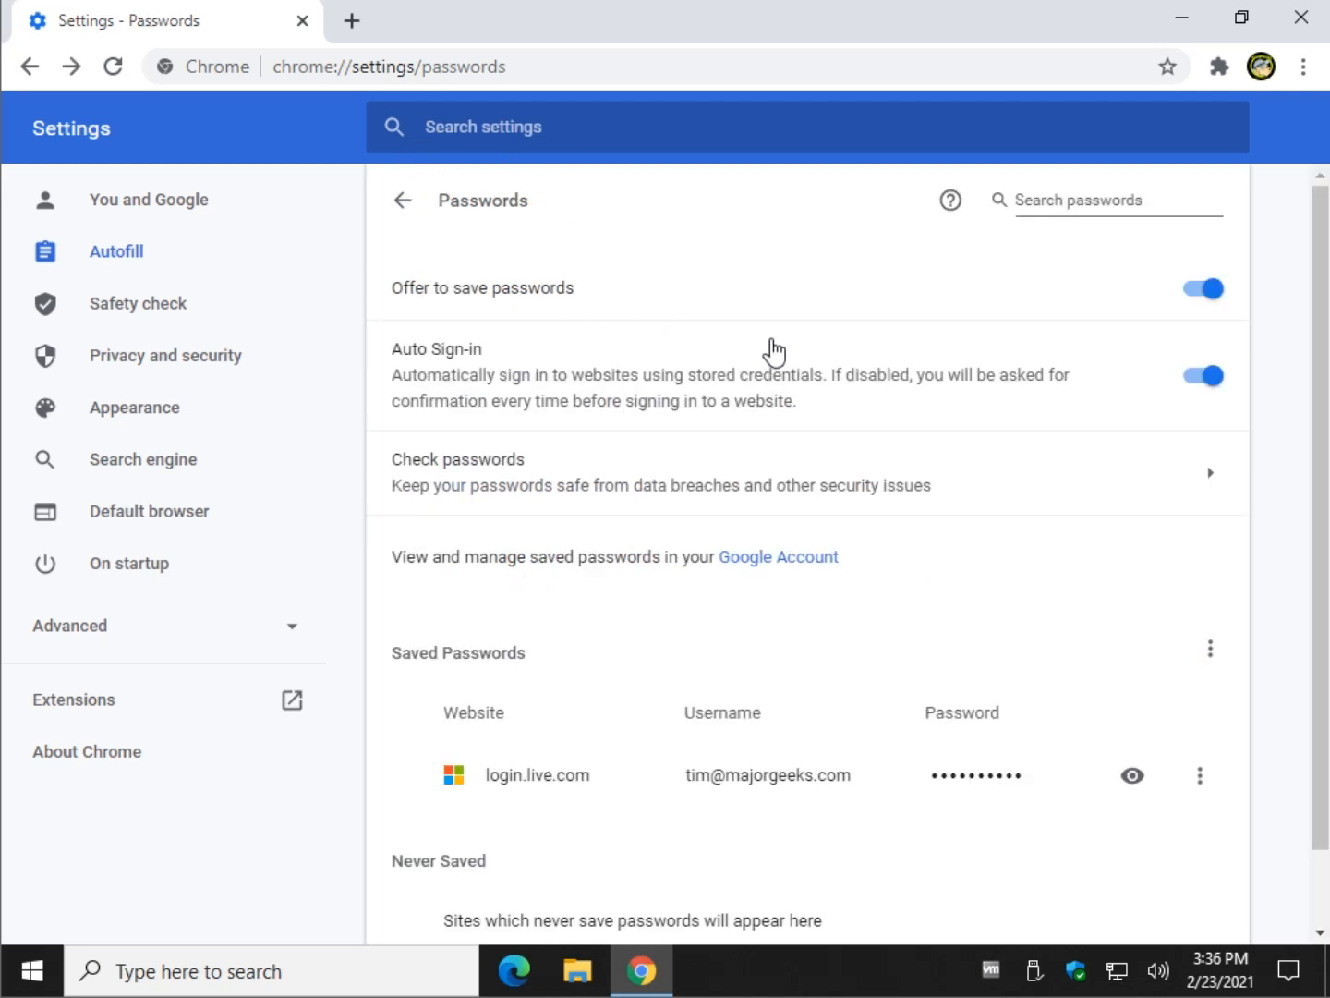